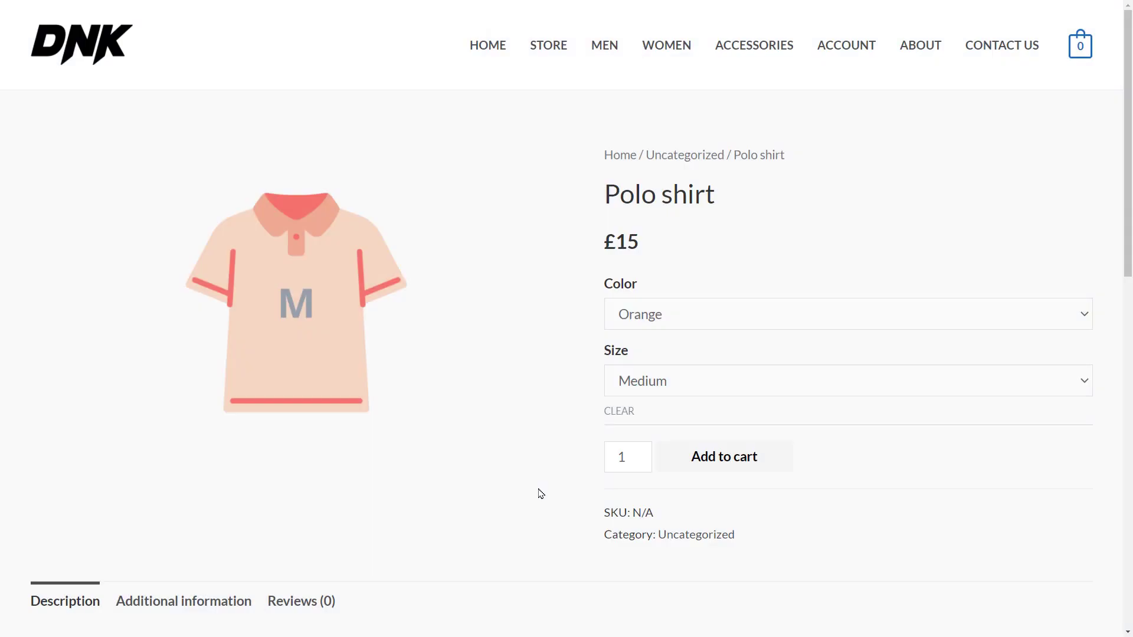
mouse_move(672, 314)
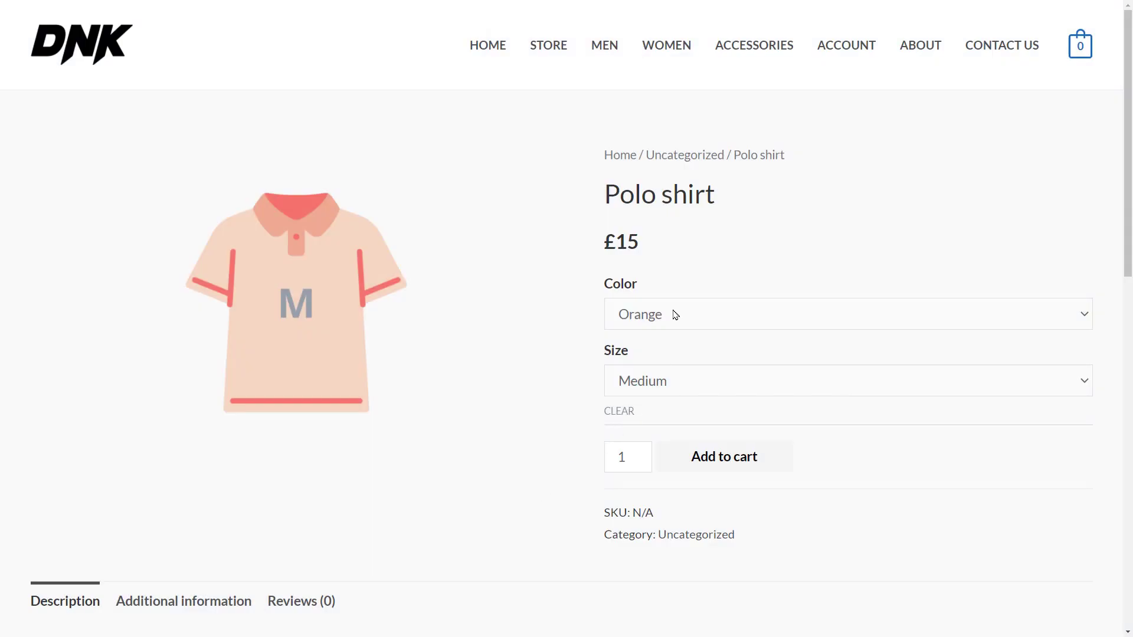
Switch the Polo shirt variation to Green colour and Large size on the DNK storefront
left_click(845, 314)
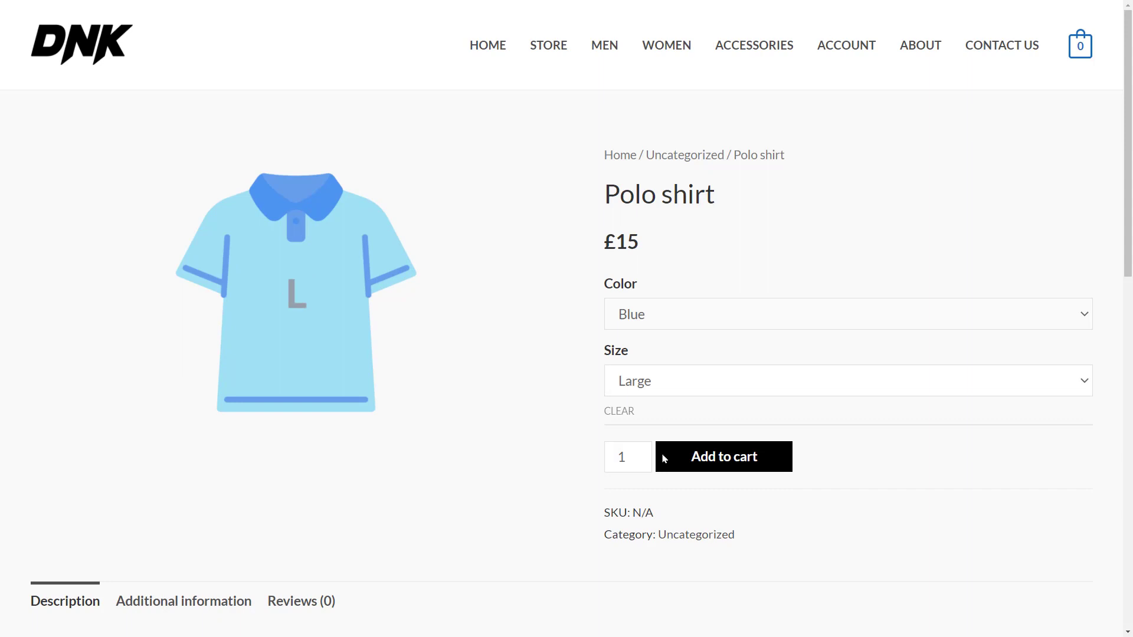
left_click(845, 313)
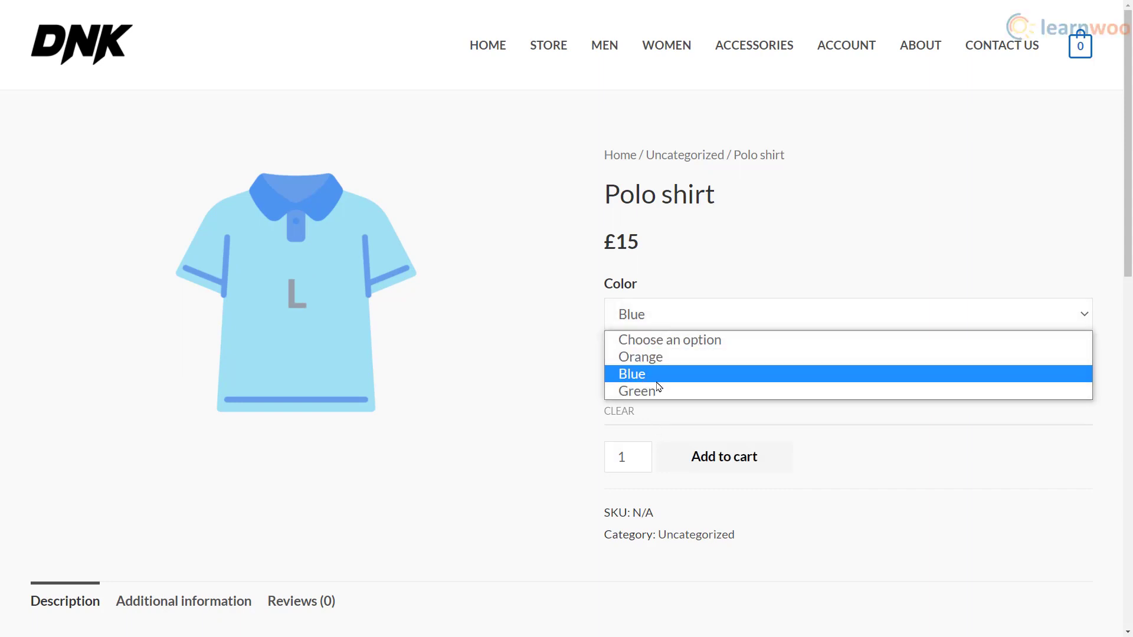
left_click(636, 391)
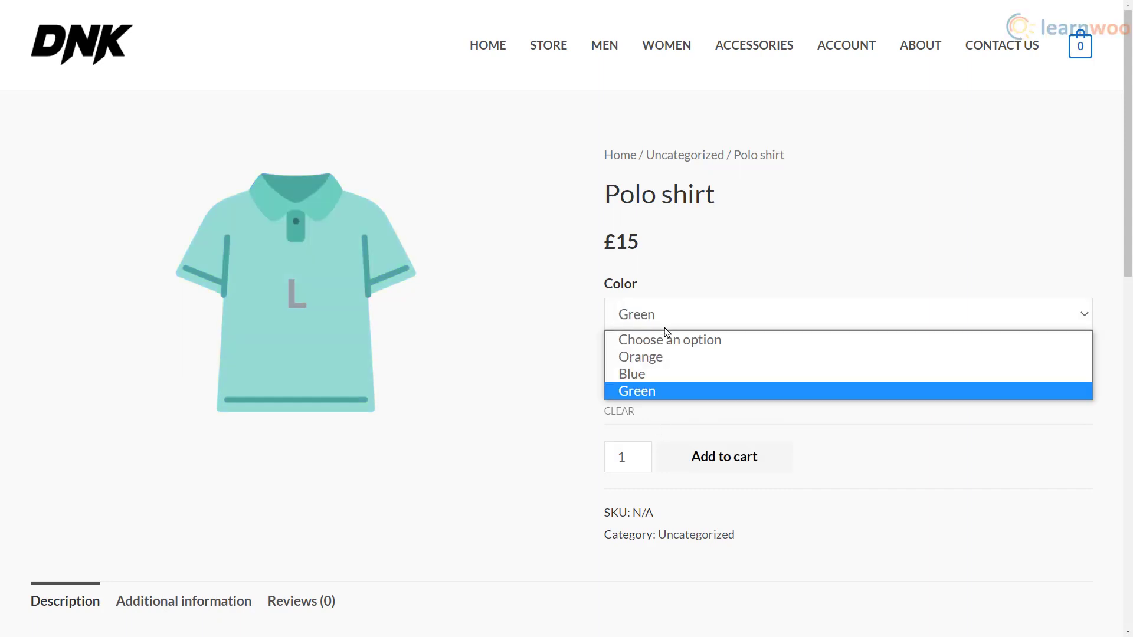
left_click(631, 373)
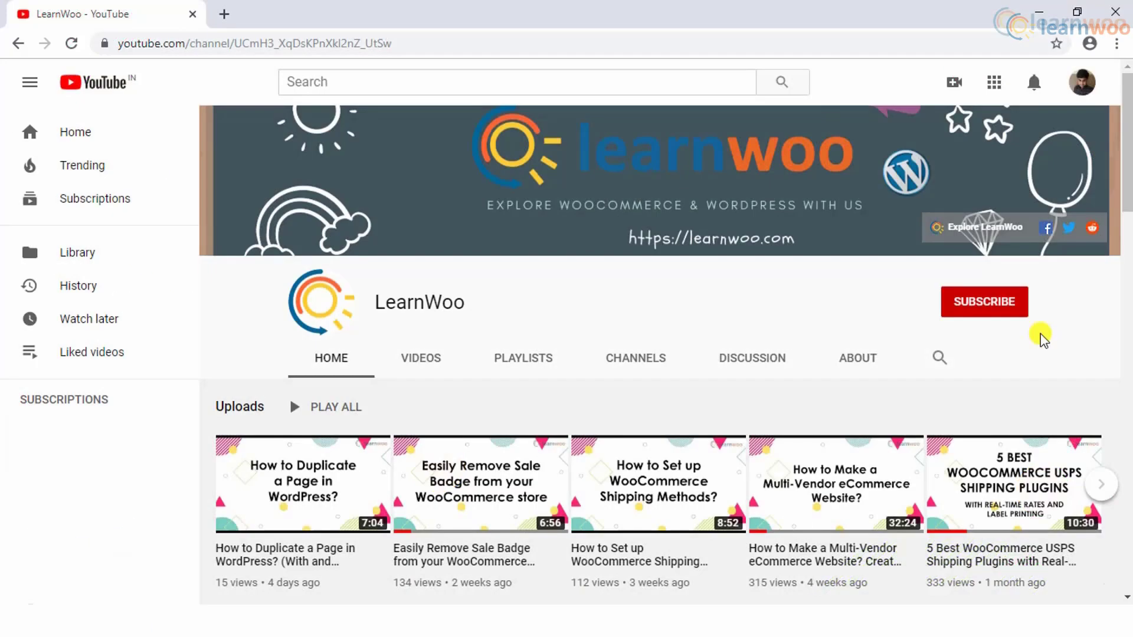
Subscribe to the LearnWoo YouTube channel from its channel page
scroll("down", 3)
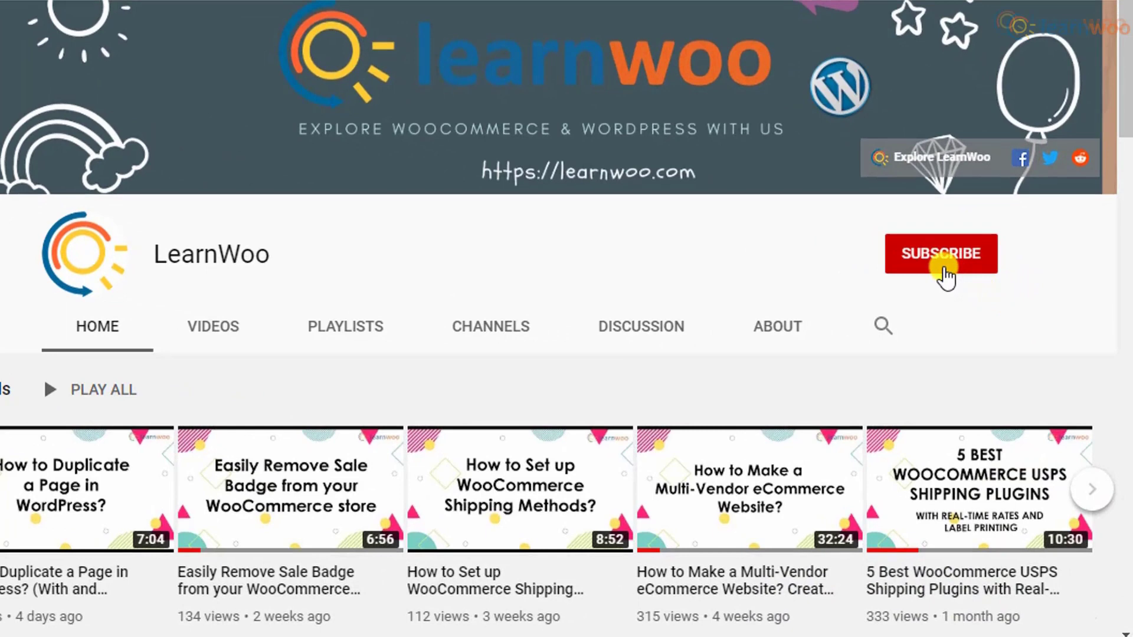
left_click(942, 253)
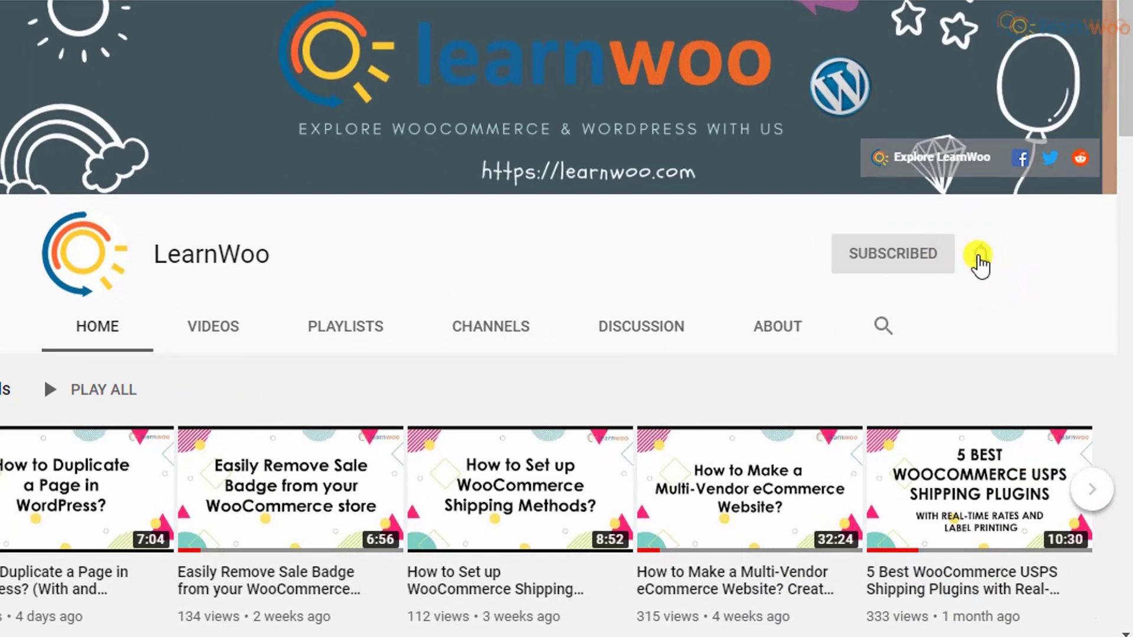
left_click(979, 252)
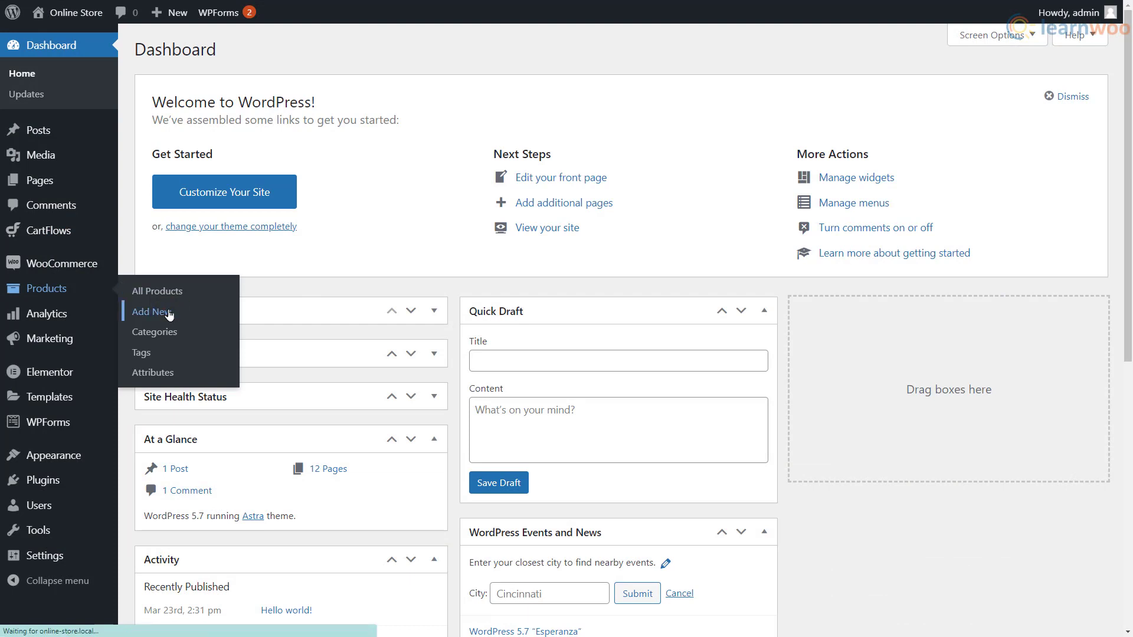
Add a new product described 'A comfy polo shirt for the summer.' as a Variable product
left_click(149, 311)
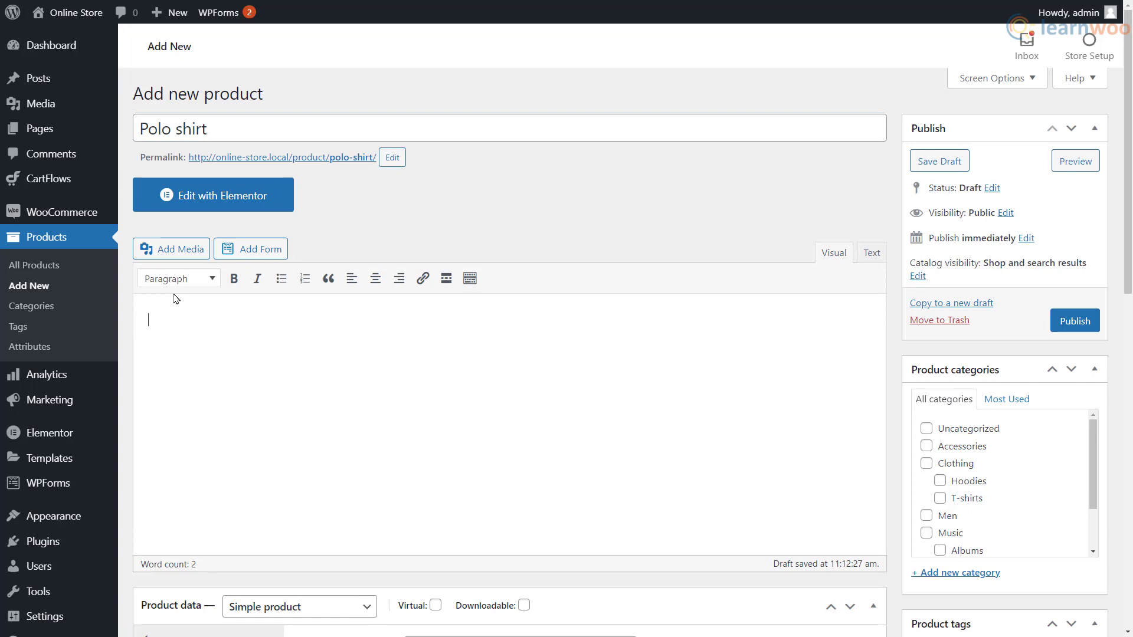
type("A comfy polo shirt")
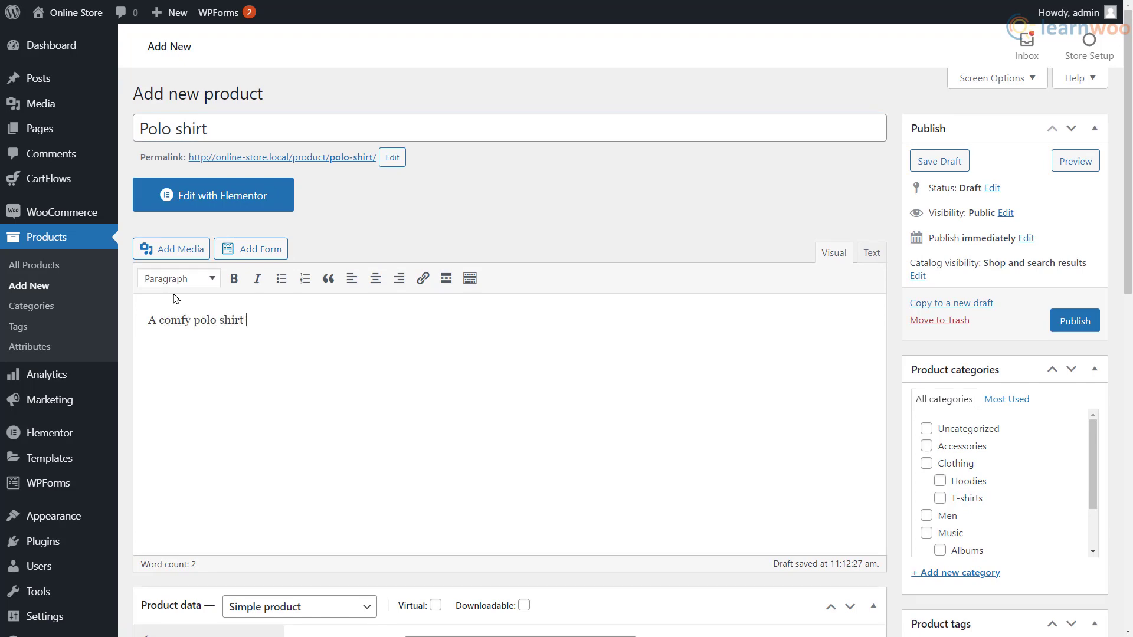
type("for the summer.")
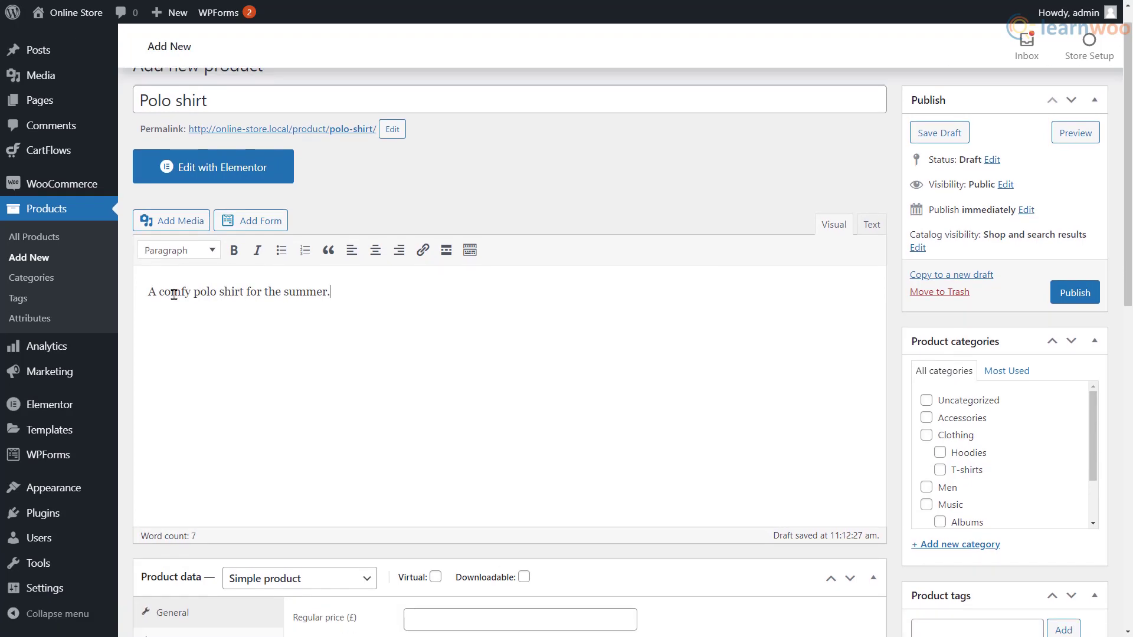
left_click(300, 305)
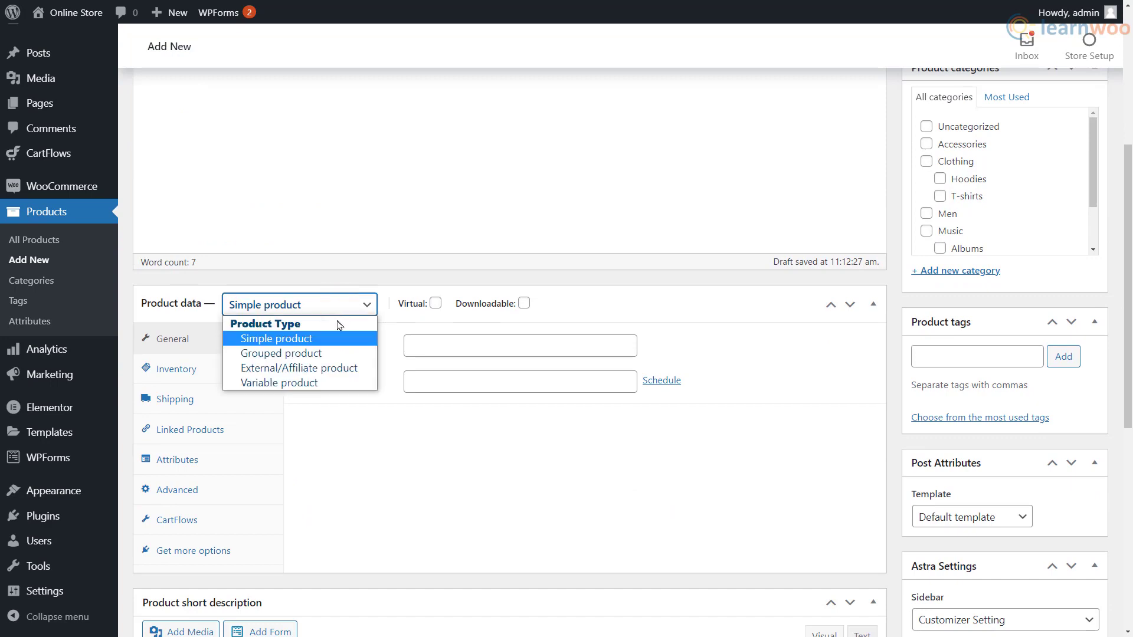
left_click(278, 382)
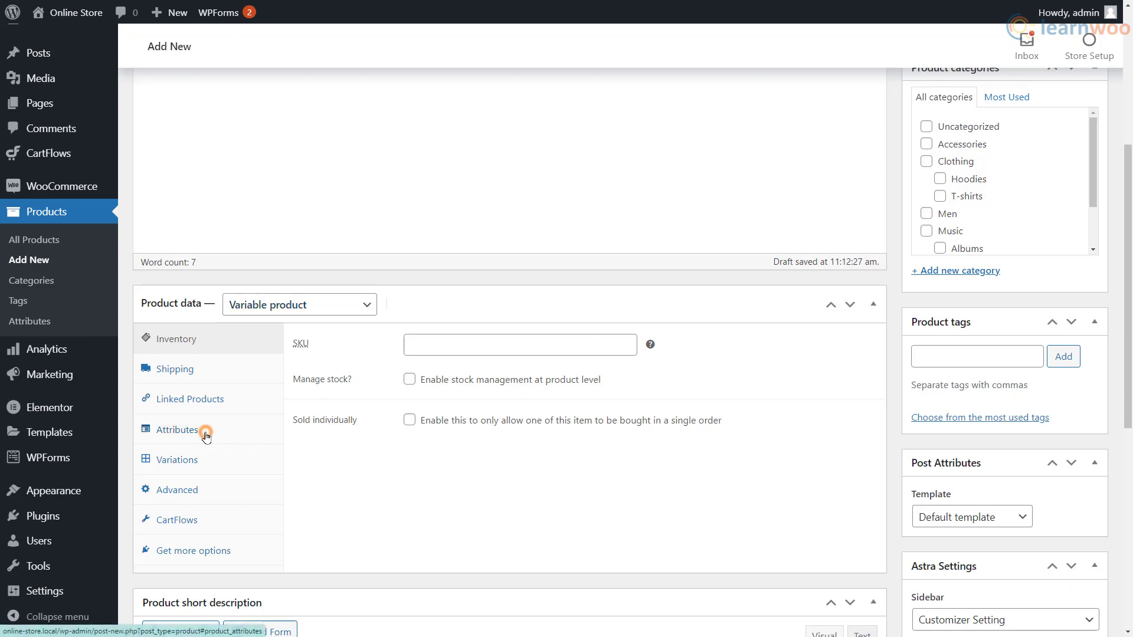
Add a custom Color attribute with values Orange, Blue, Green used for variations
left_click(205, 433)
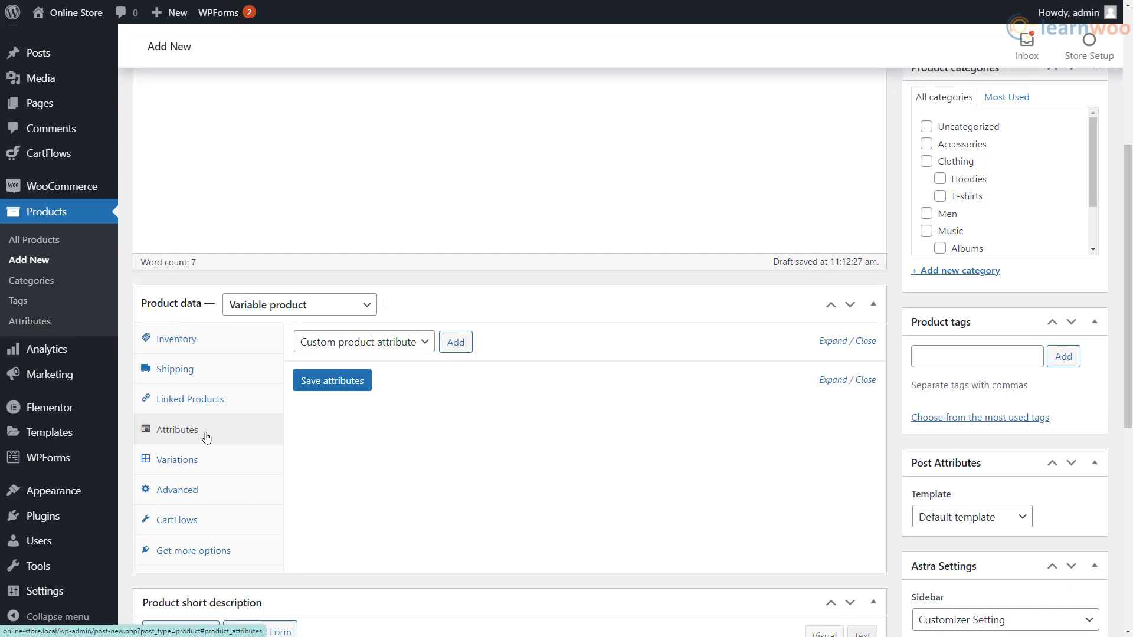
left_click(455, 342)
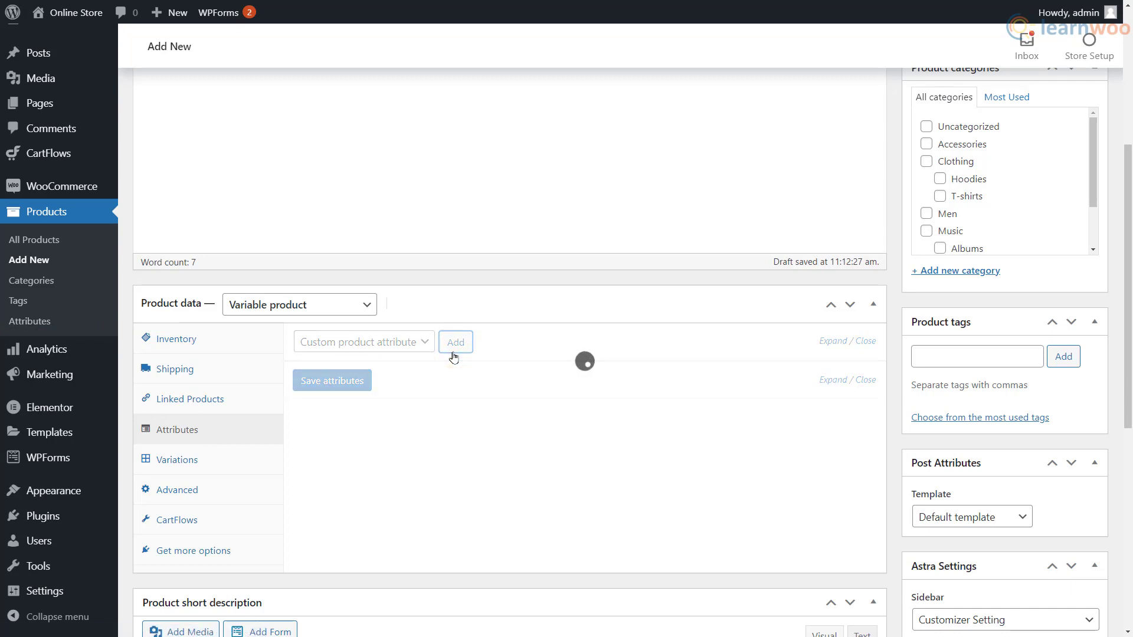
left_click(455, 342)
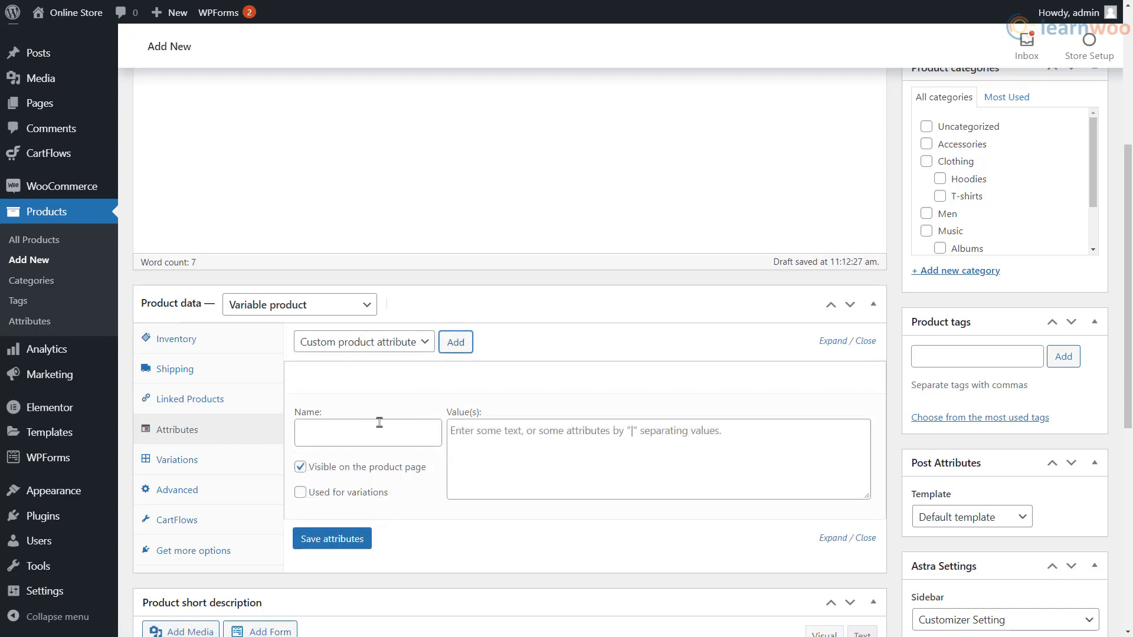
type("Color")
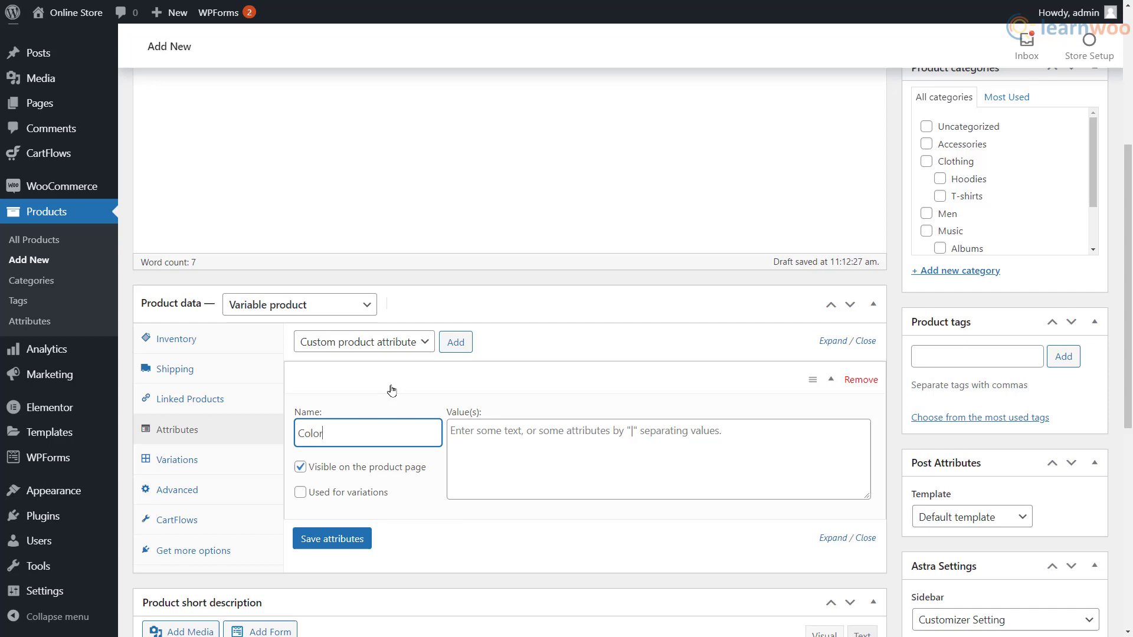
type("O")
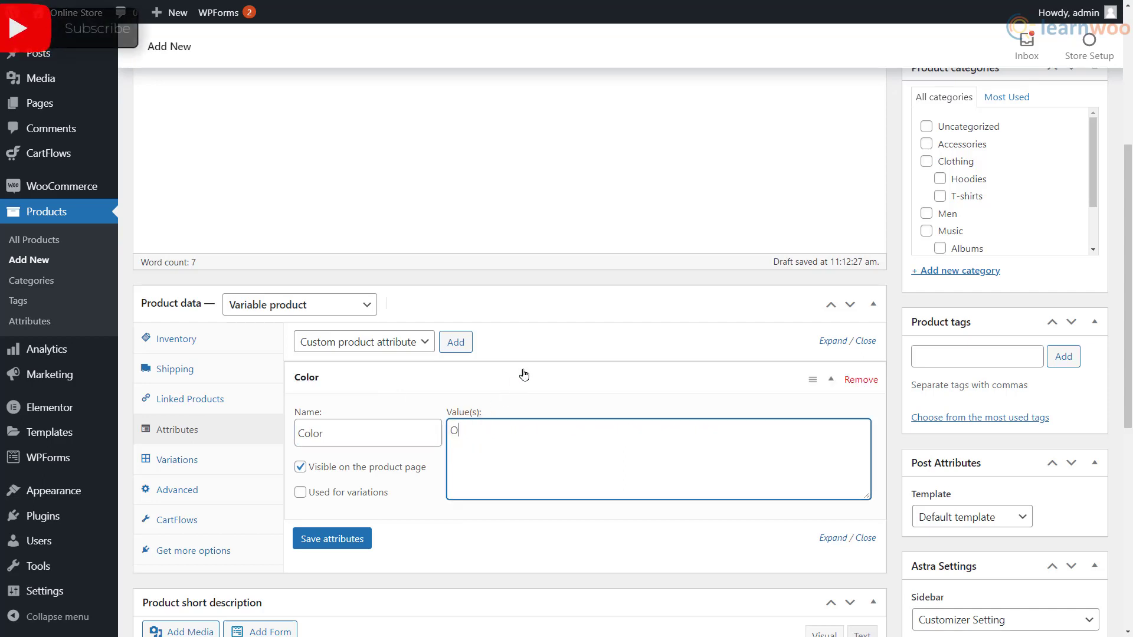
type("range | Blue | Green")
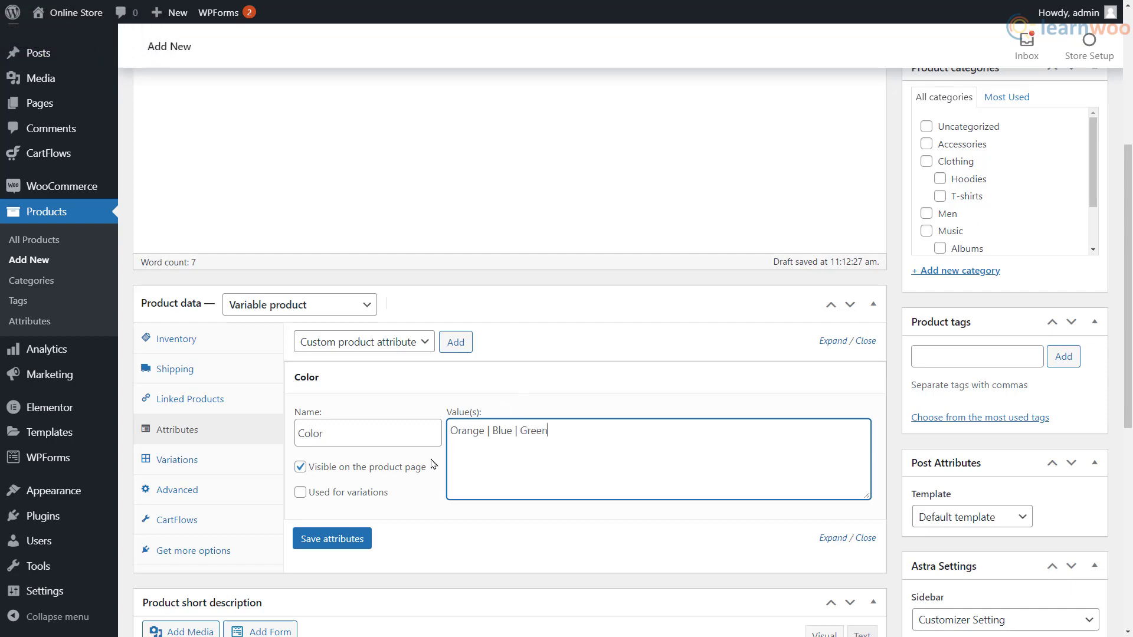
left_click(300, 492)
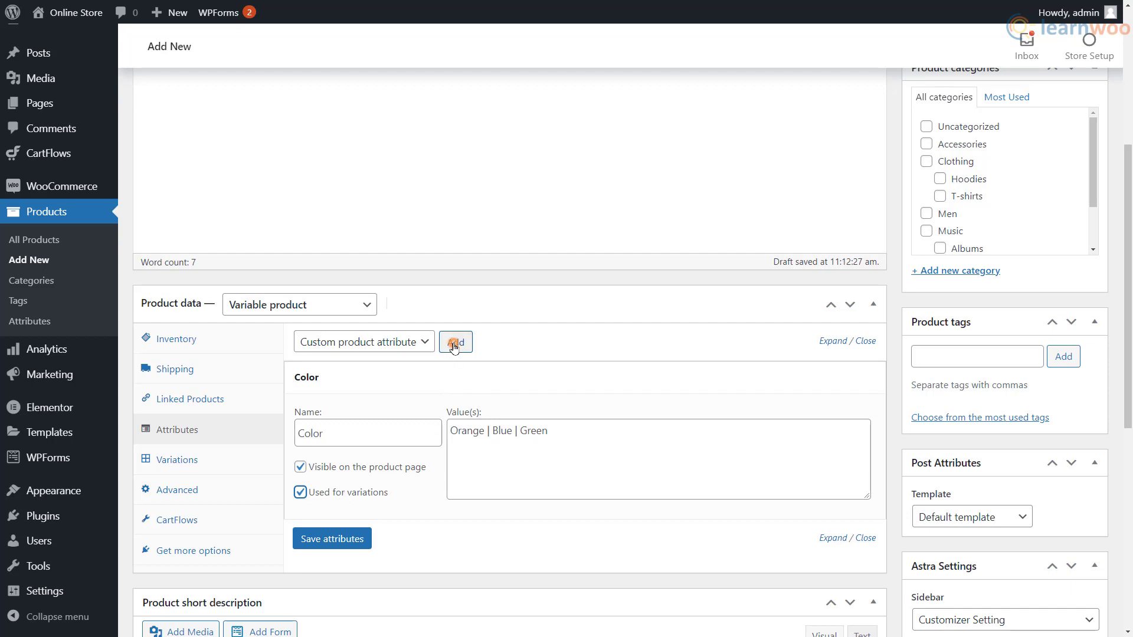
Add a Size attribute (Small | Medium | Large) used for variations and save the attributes
left_click(455, 342)
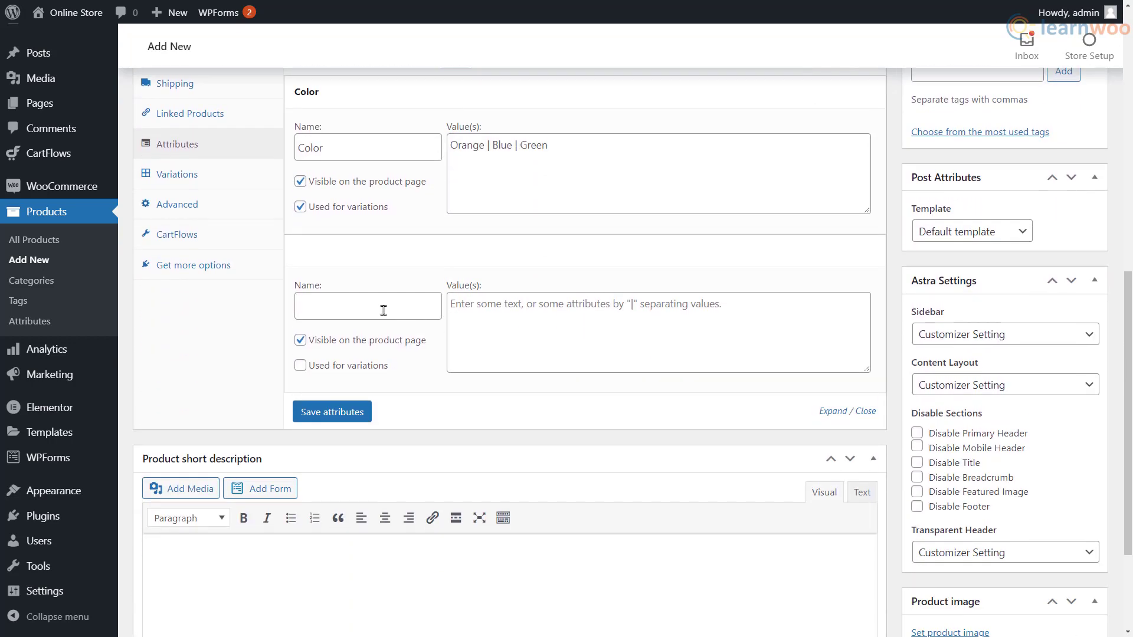
type("Size")
type("Small")
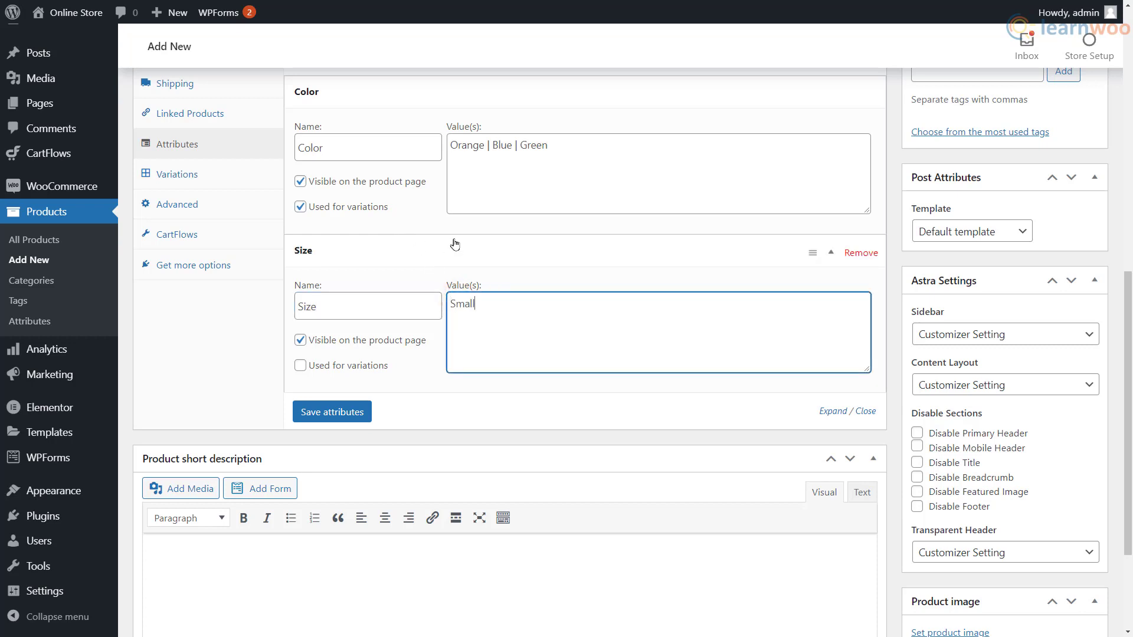
type("| Medium")
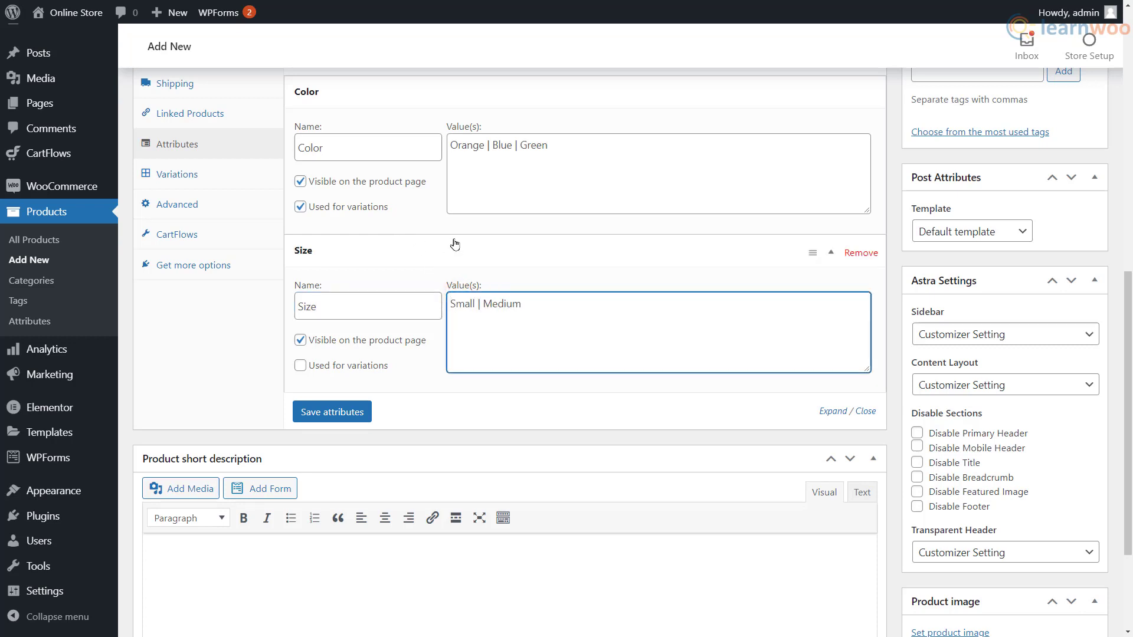
type("| Large")
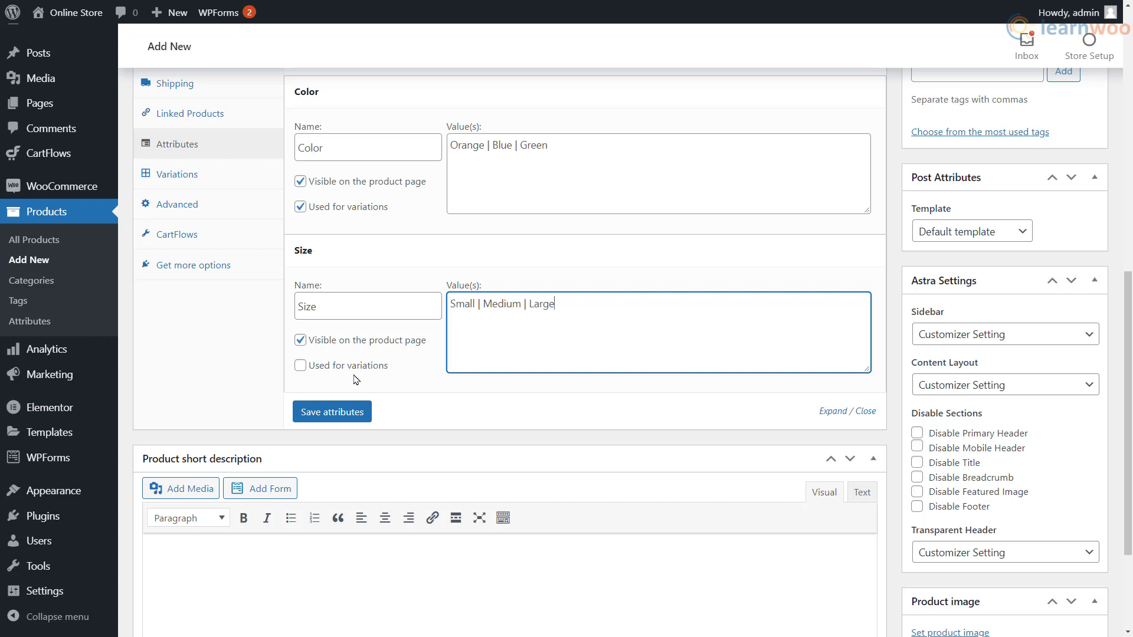
left_click(299, 365)
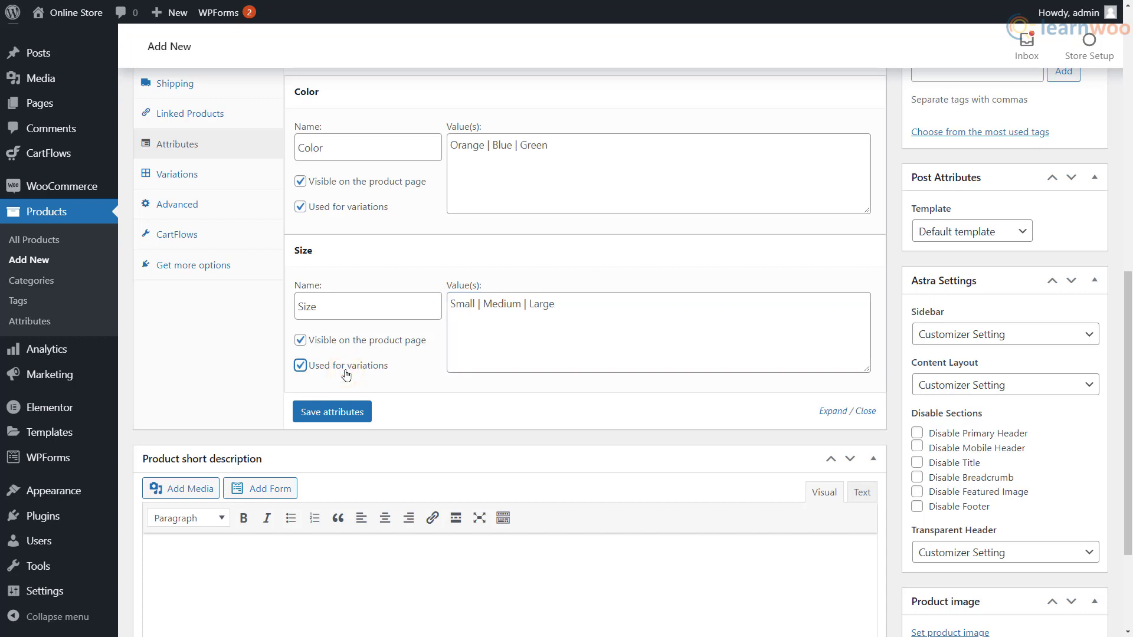
left_click(332, 413)
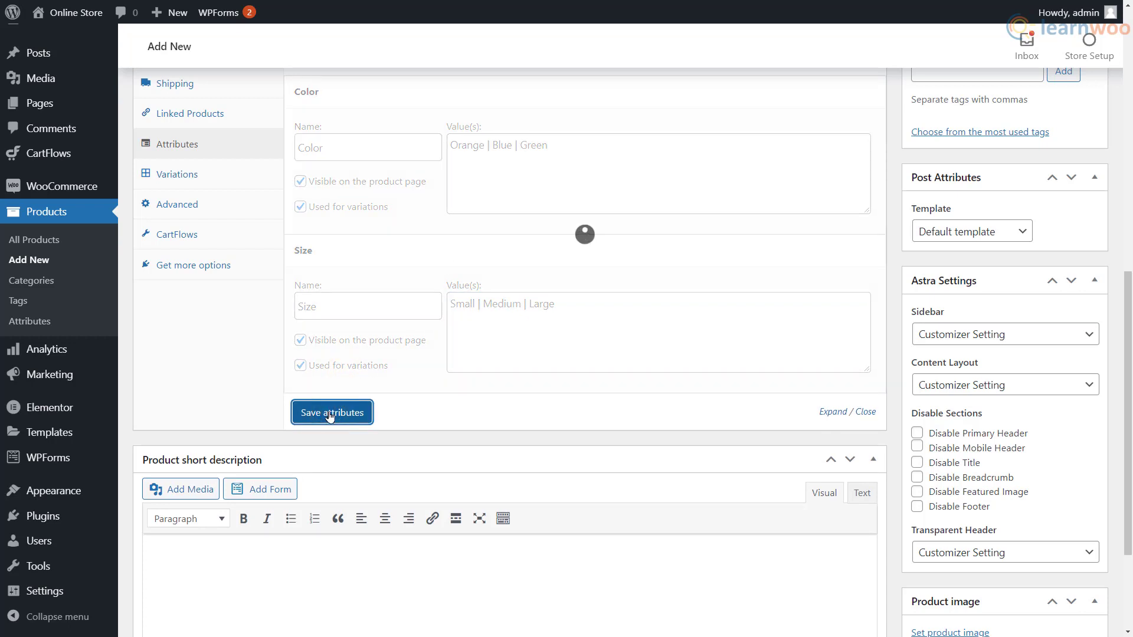
left_click(331, 413)
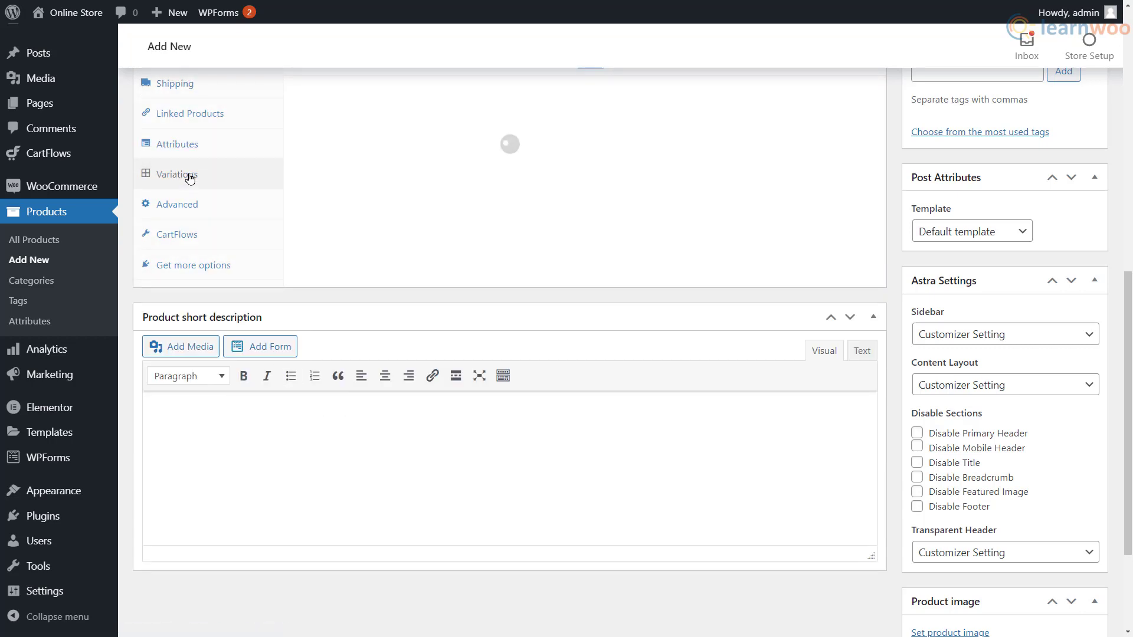
Create variations from all attributes, confirming the nine Color-Size combinations
left_click(177, 175)
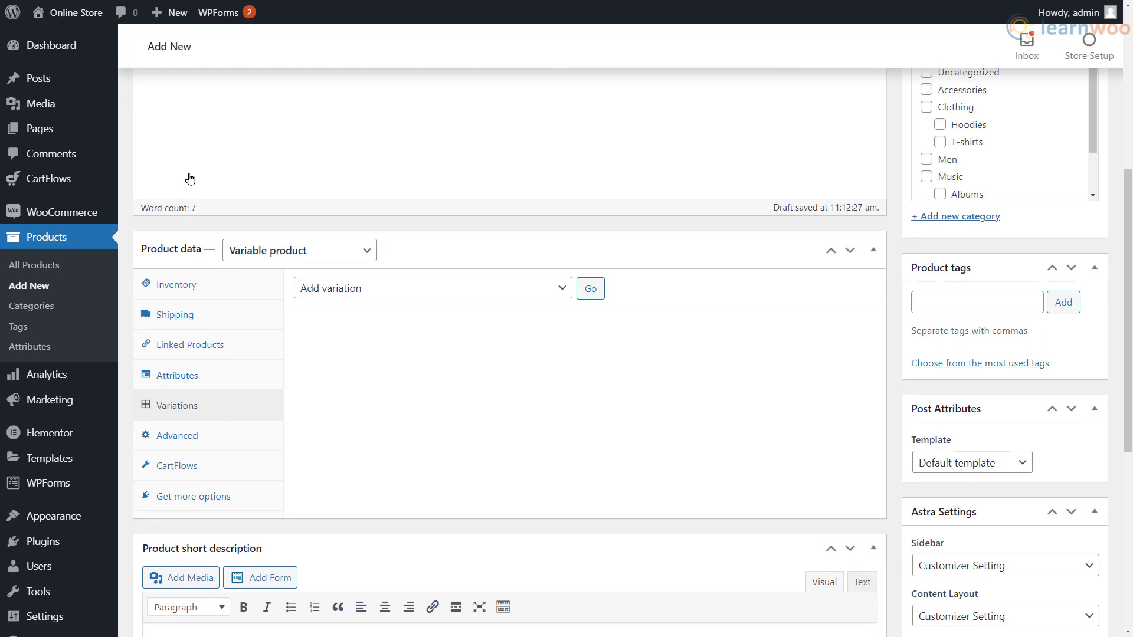
left_click(432, 288)
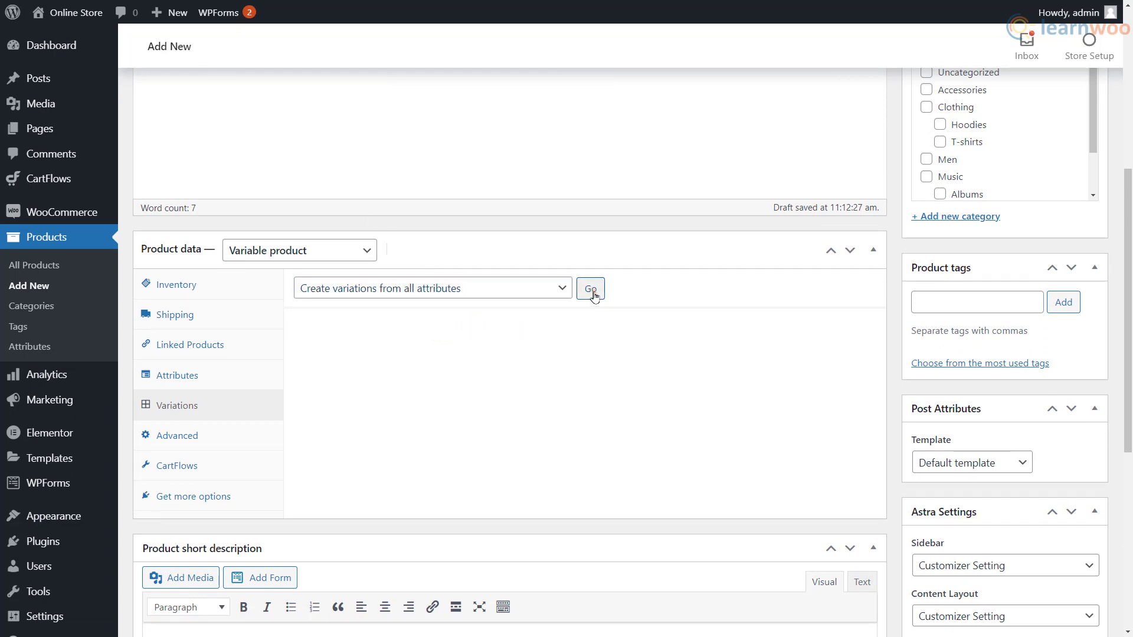
left_click(590, 288)
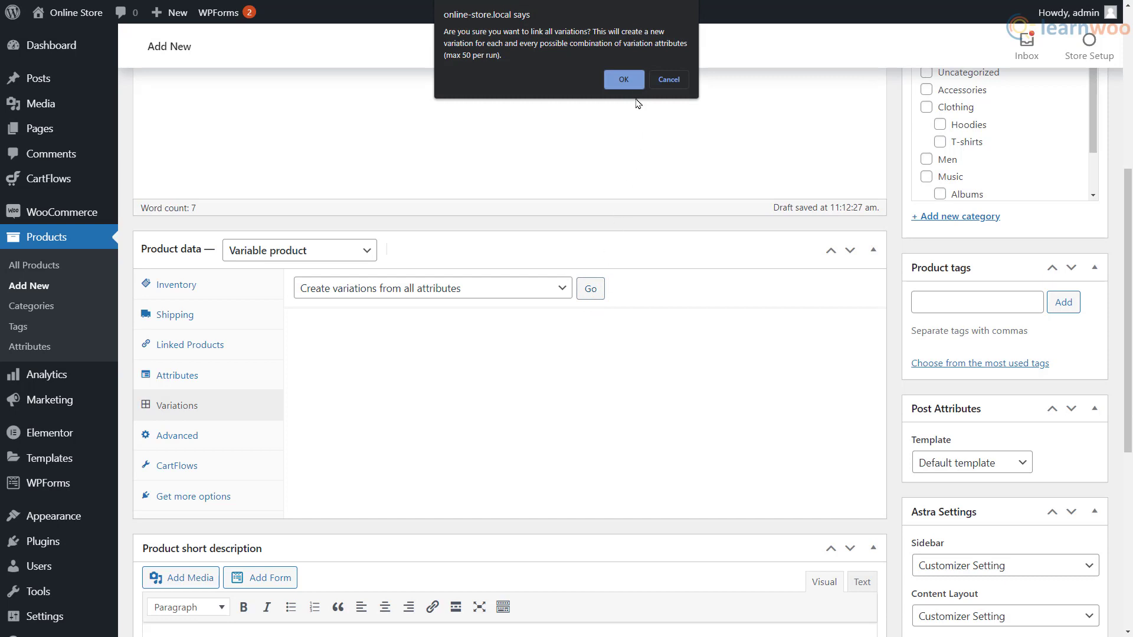
left_click(623, 79)
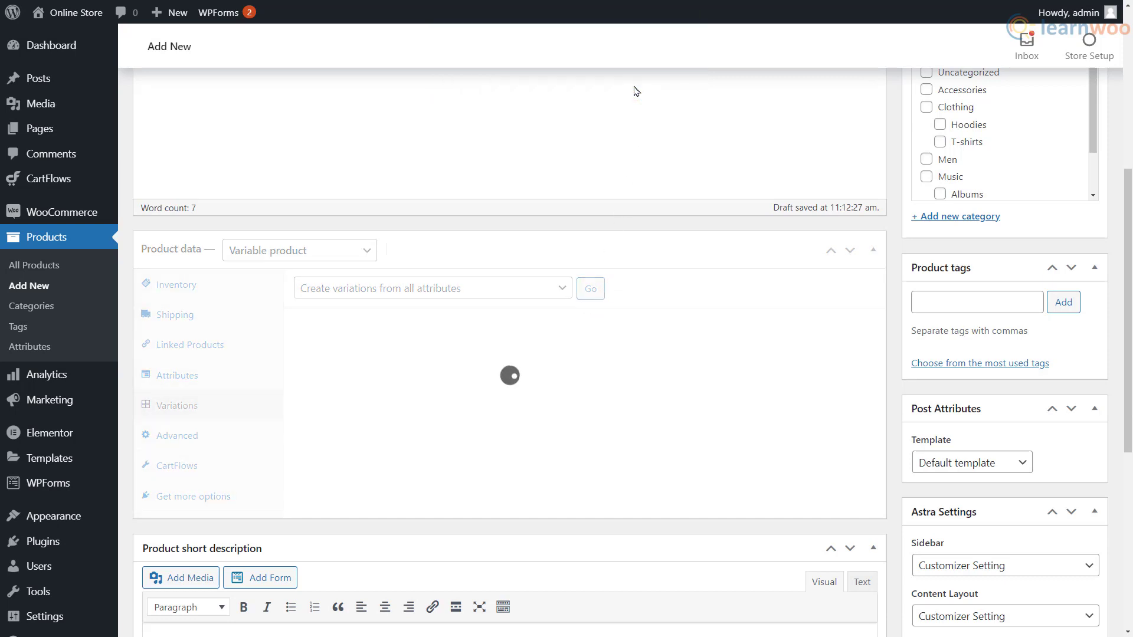
left_click(590, 288)
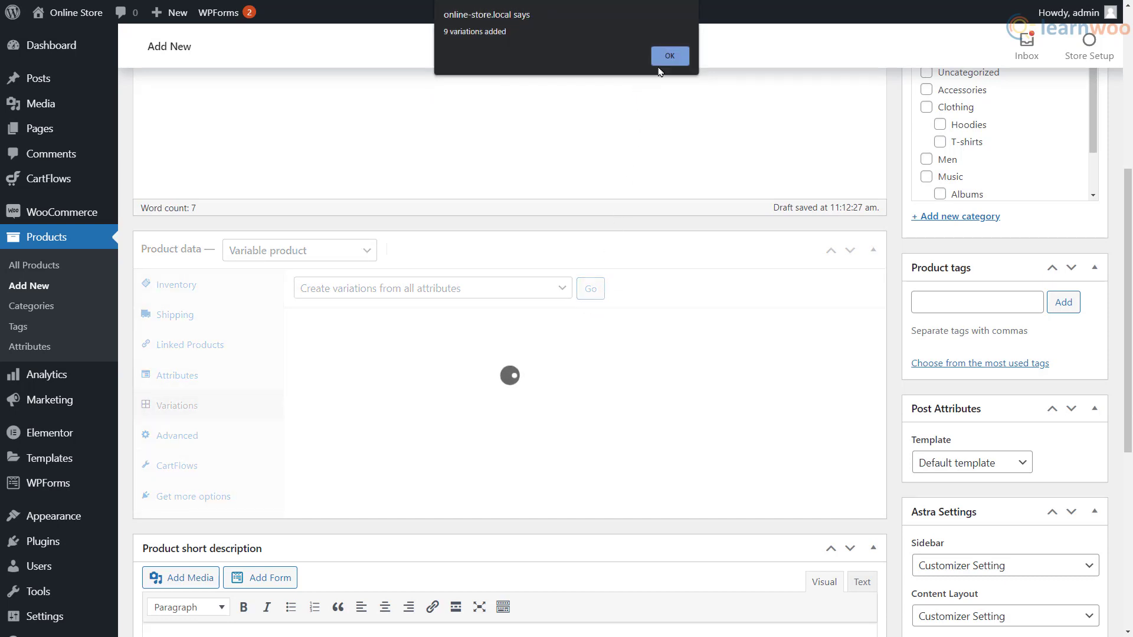
left_click(669, 56)
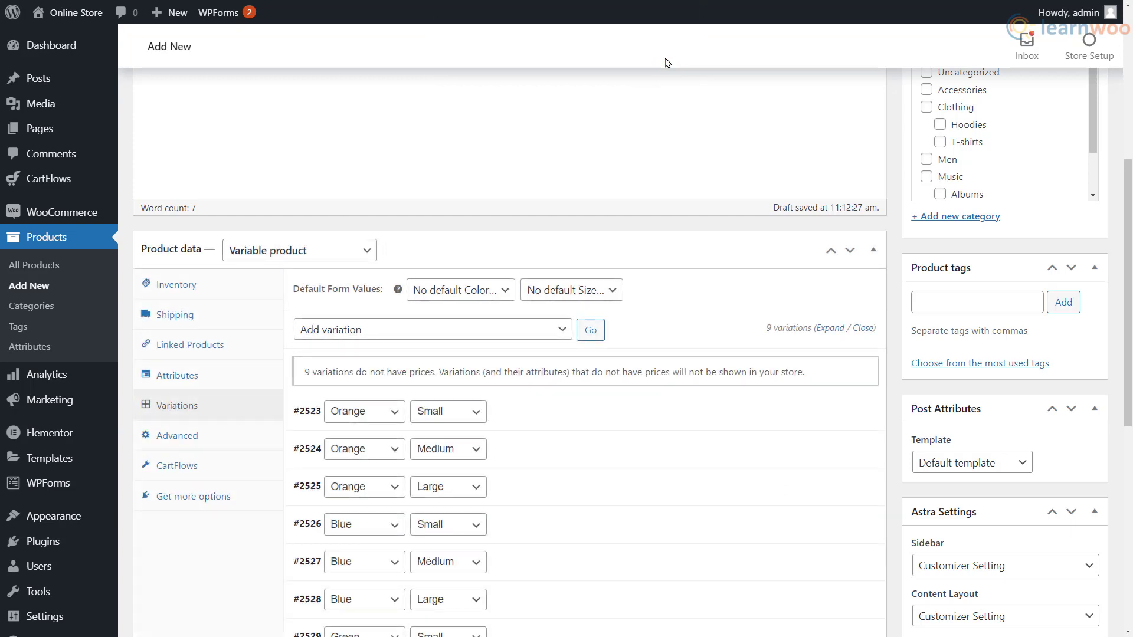
scroll("down", 3)
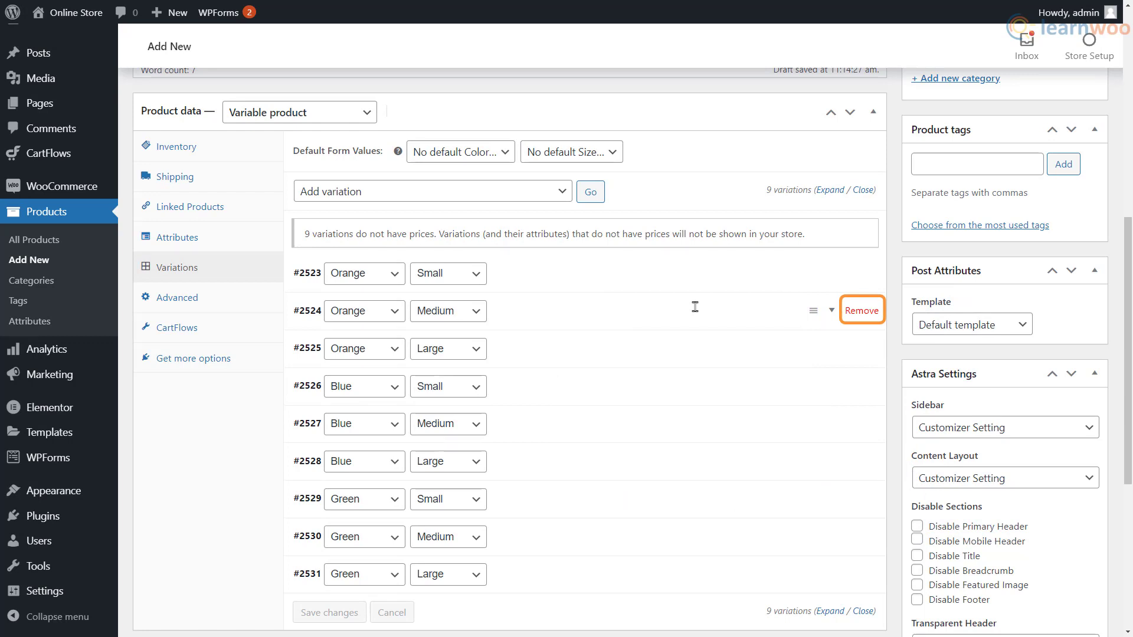
mouse_move(713, 349)
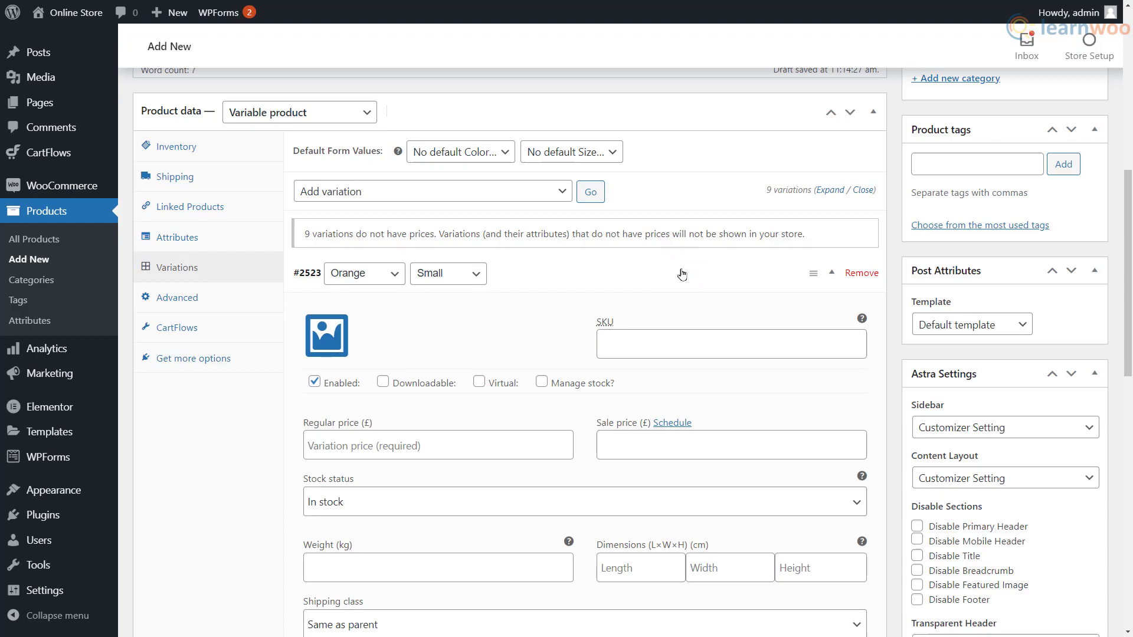
Set the orange small variation's image to 76.png, SKU 565 and regular price 15, then save
left_click(325, 335)
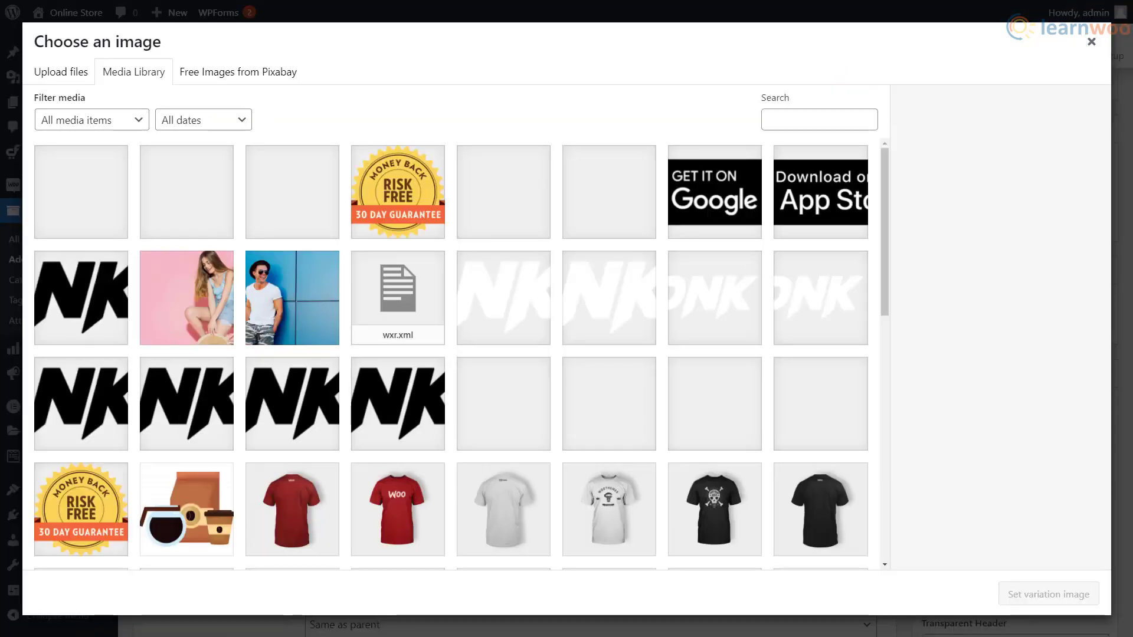
left_click(81, 191)
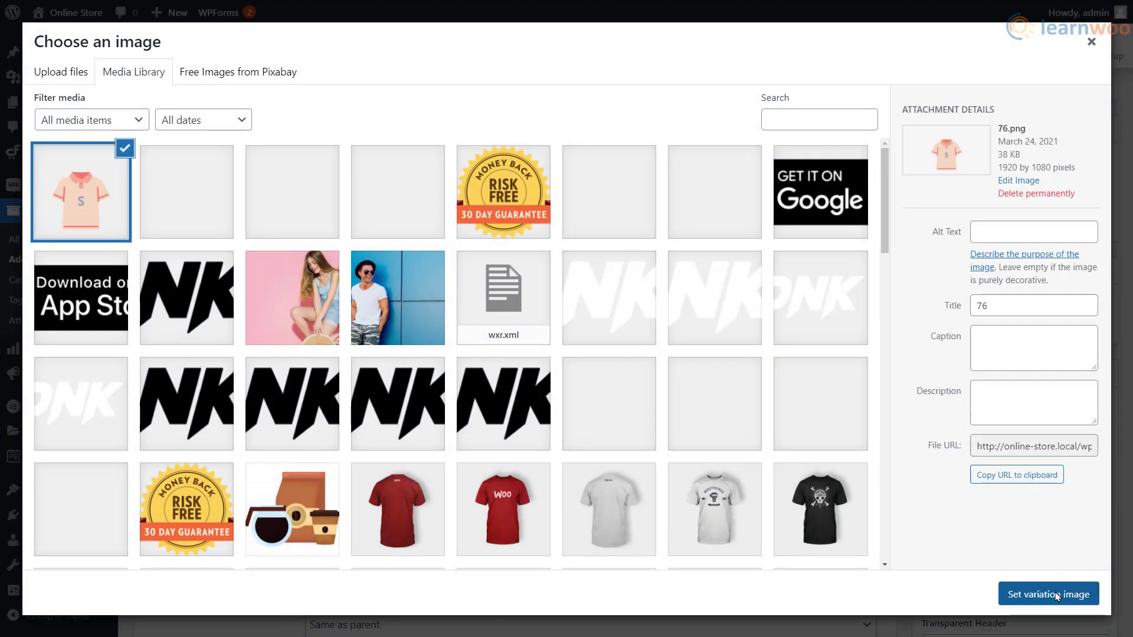
left_click(1048, 593)
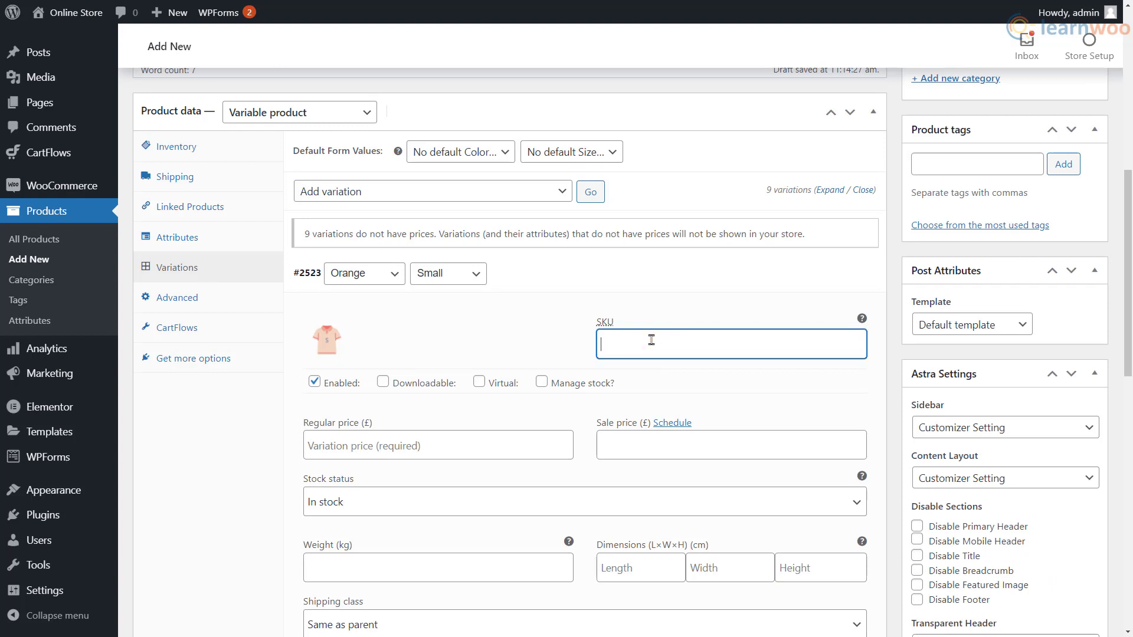
type("565")
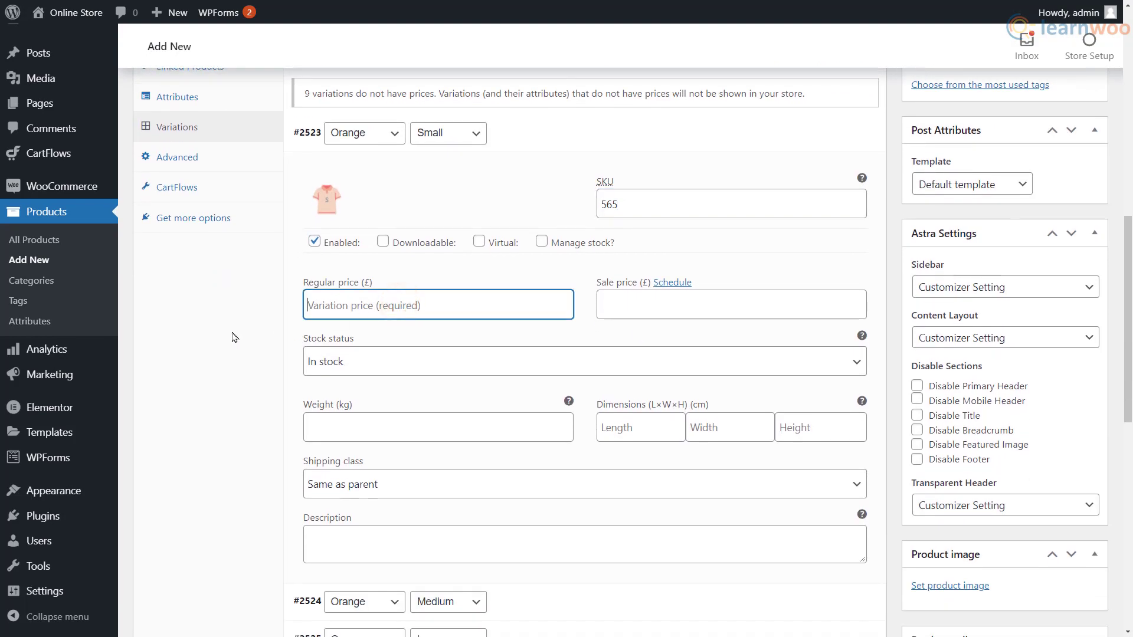
type("1")
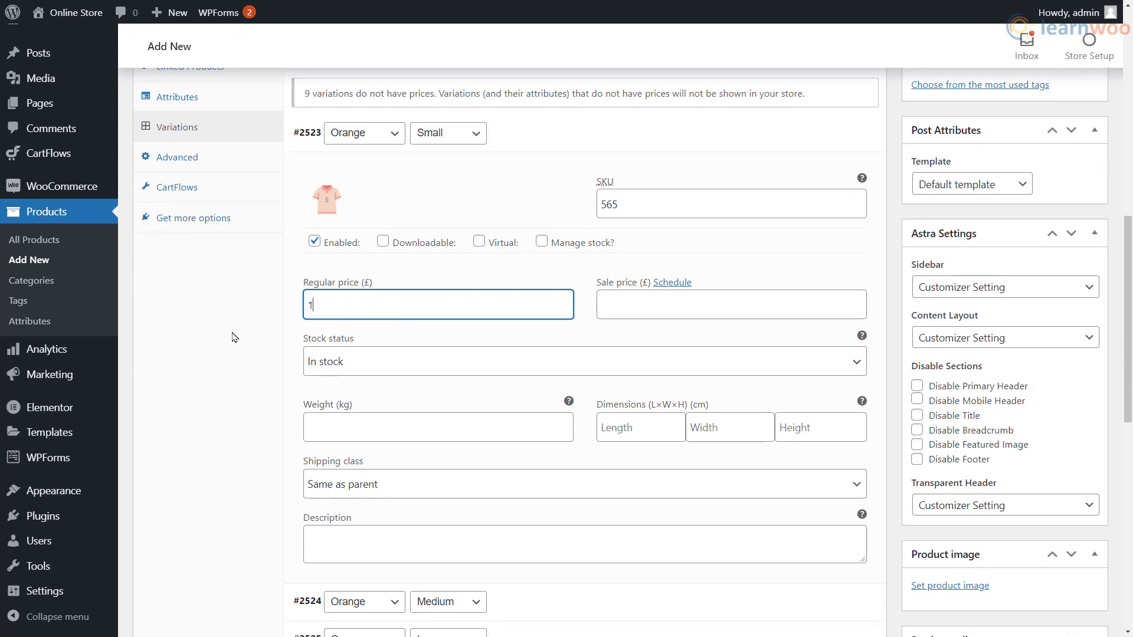
type("5")
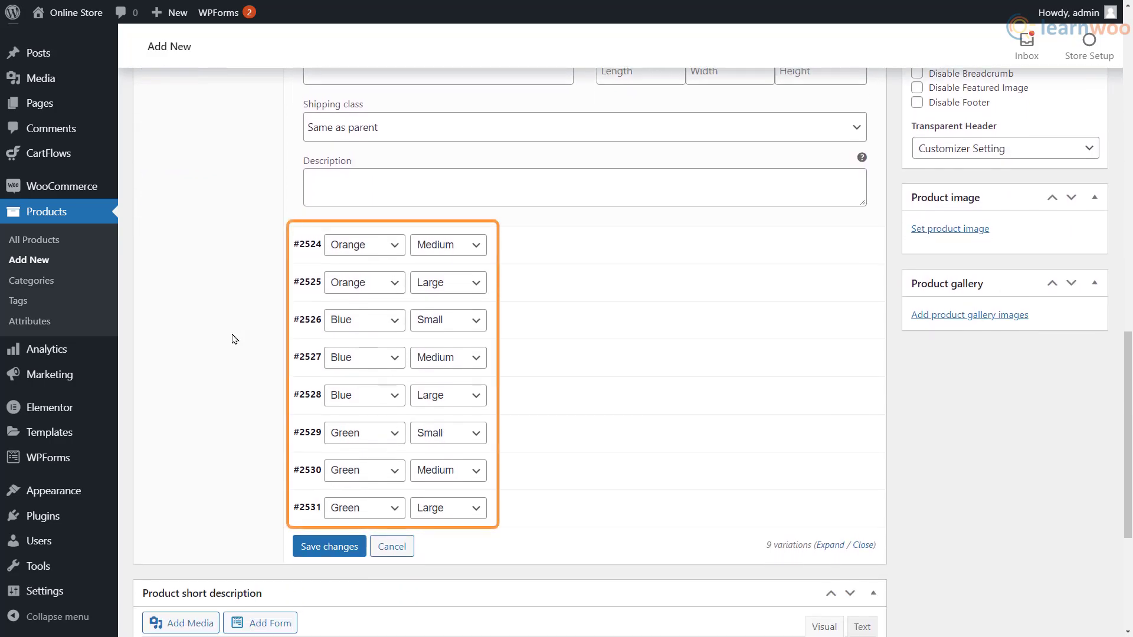
left_click(328, 546)
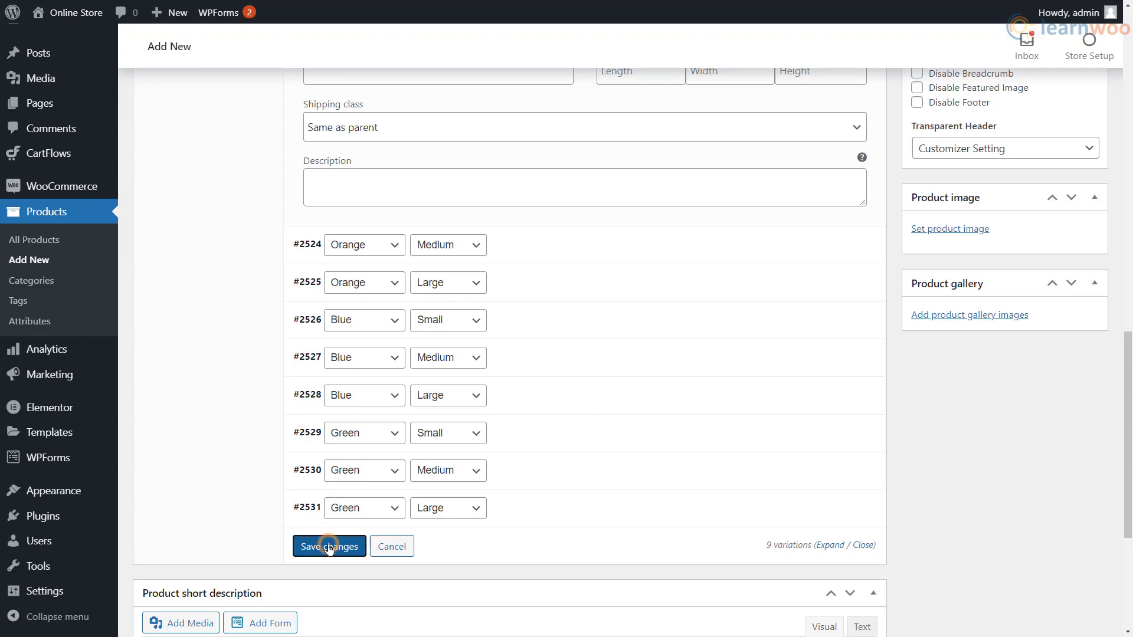
left_click(328, 545)
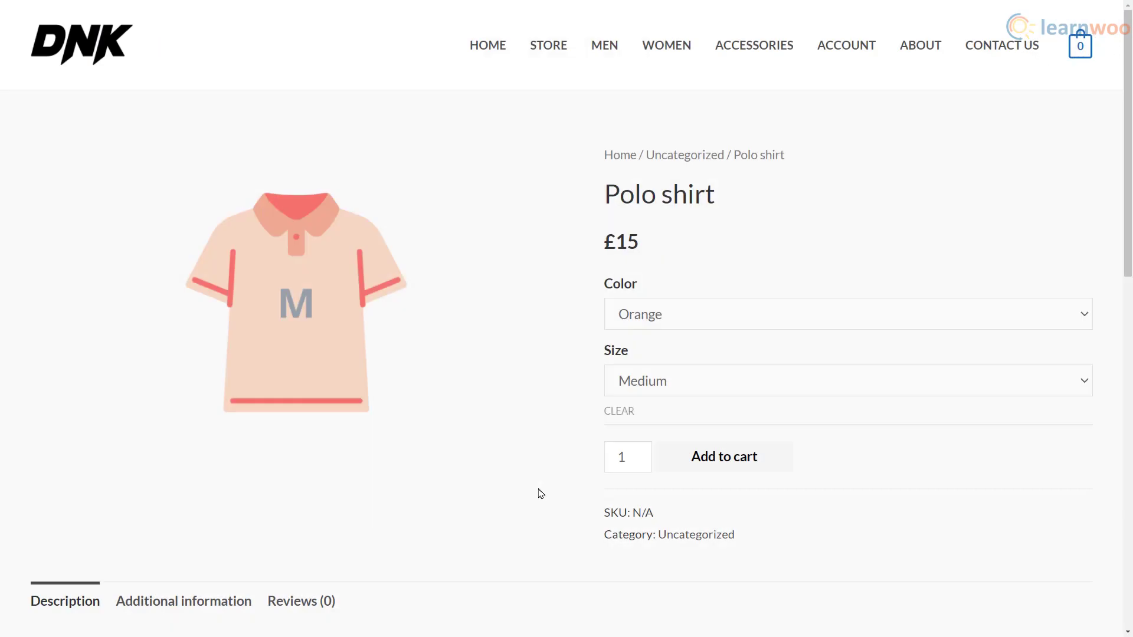
mouse_move(675, 314)
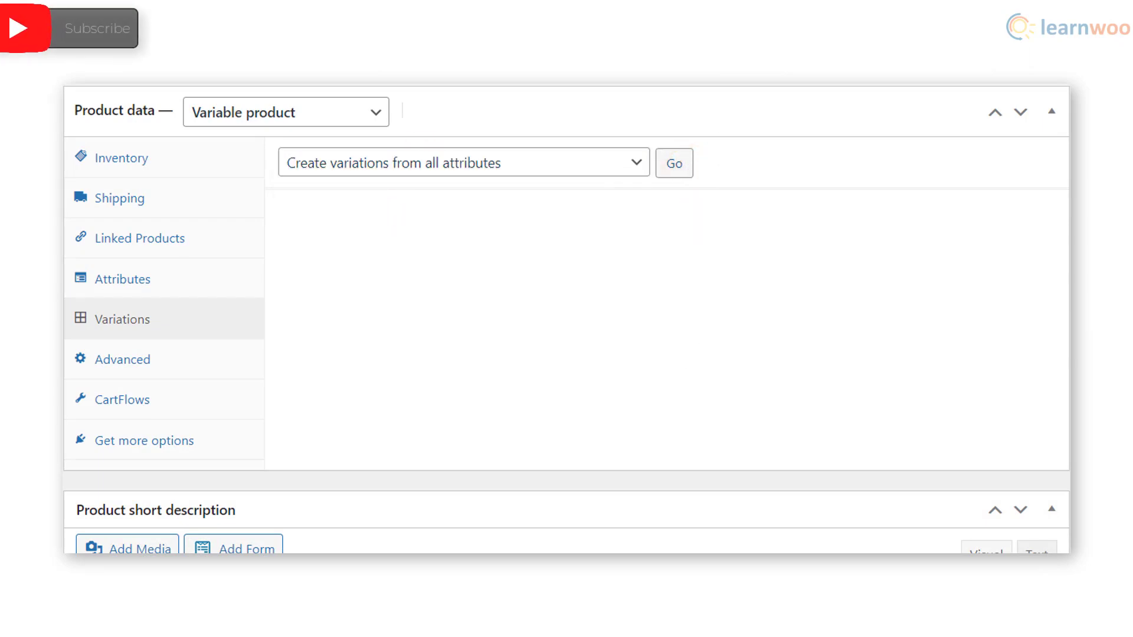
Show another variable product's Variations, which require variation attributes first
left_click(673, 162)
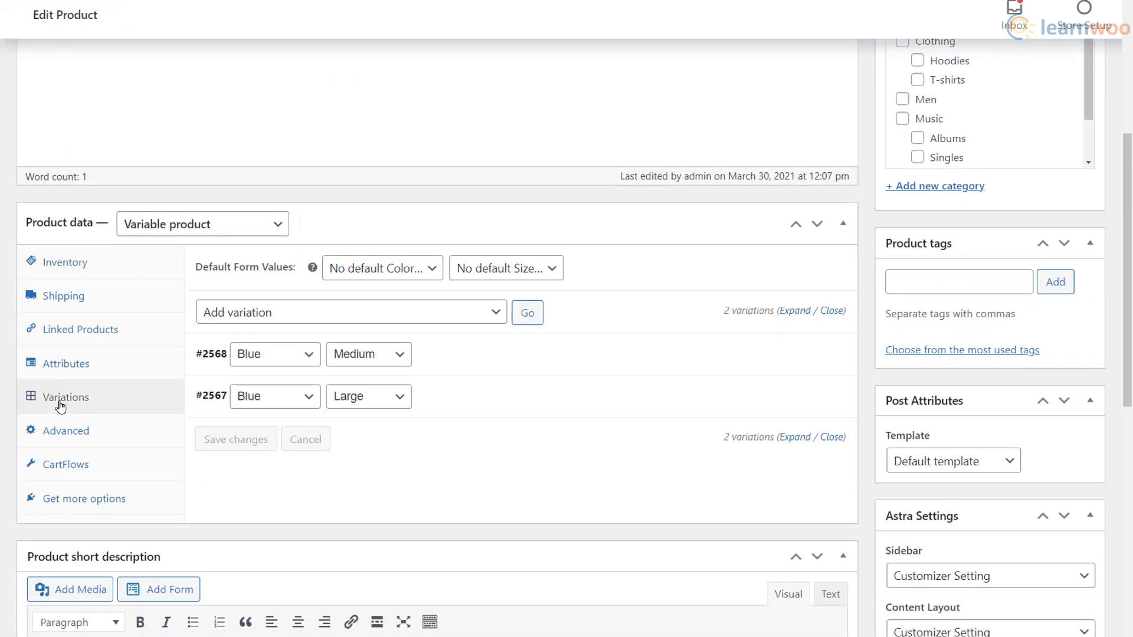
left_click(65, 151)
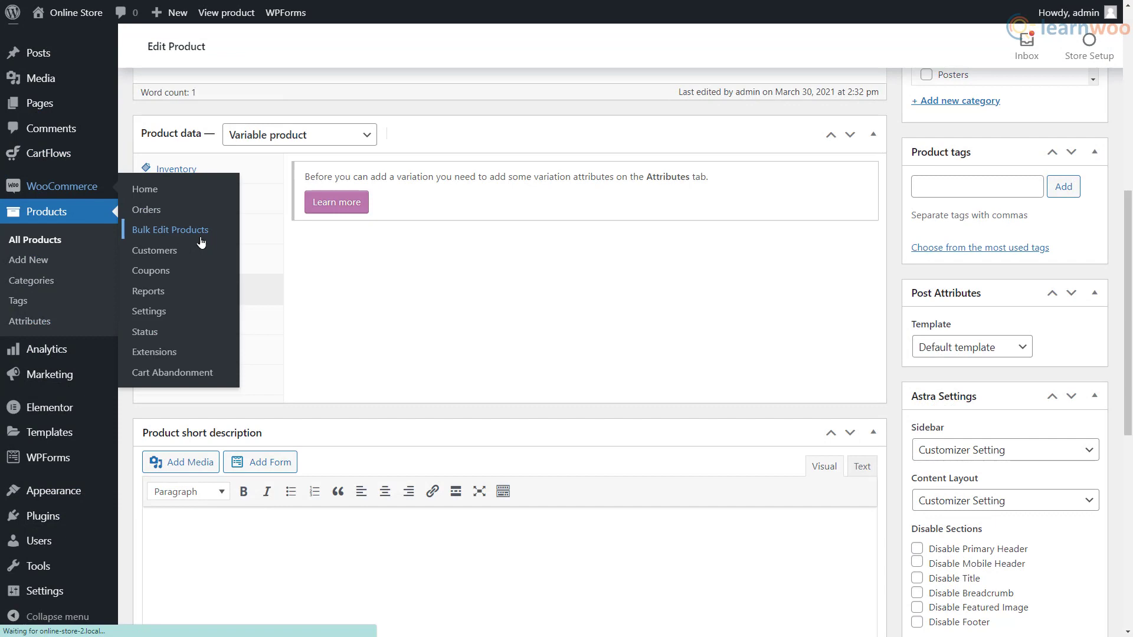
Preview Variable (Parent) products in Bulk Edit Products and proceed with Shoes and Shorts selected
left_click(170, 229)
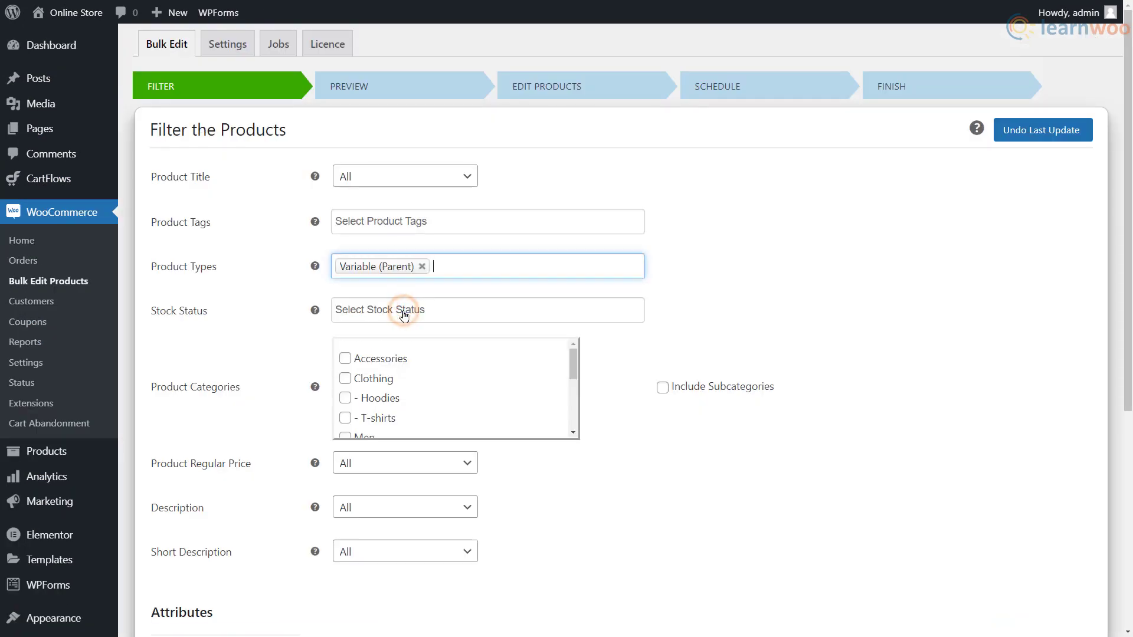
scroll("down", 3)
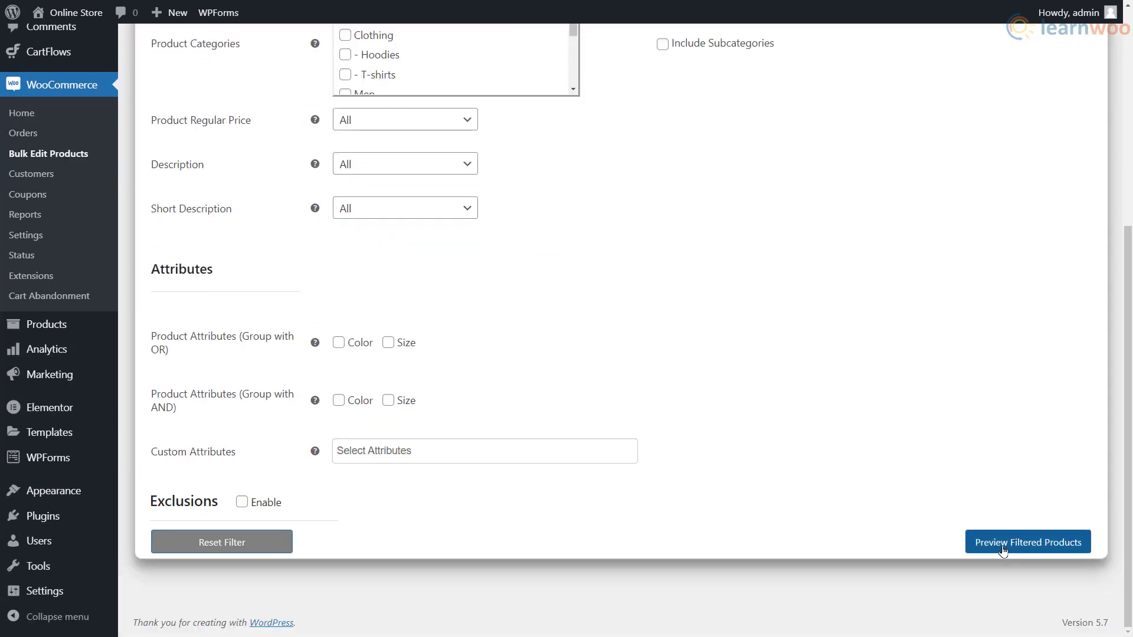
left_click(1027, 541)
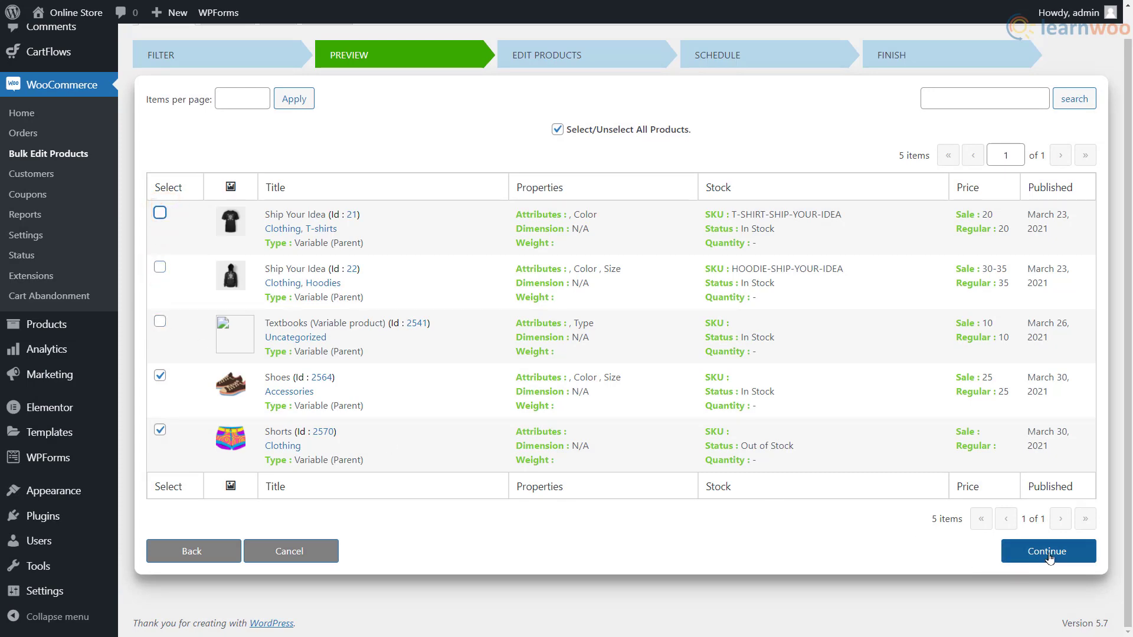
left_click(1048, 551)
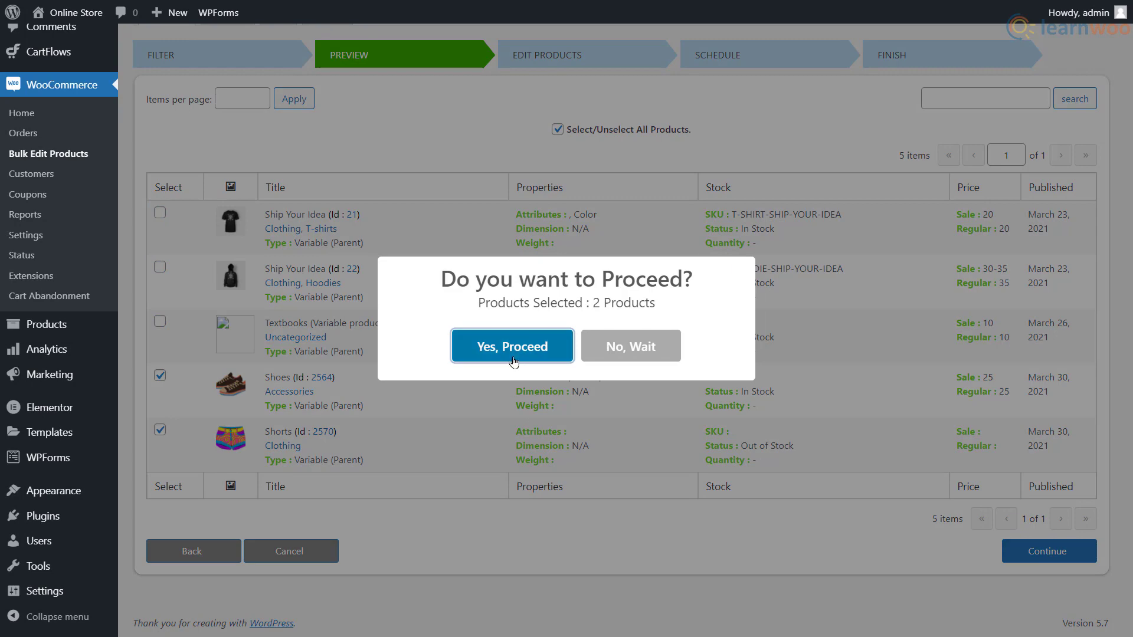
left_click(512, 345)
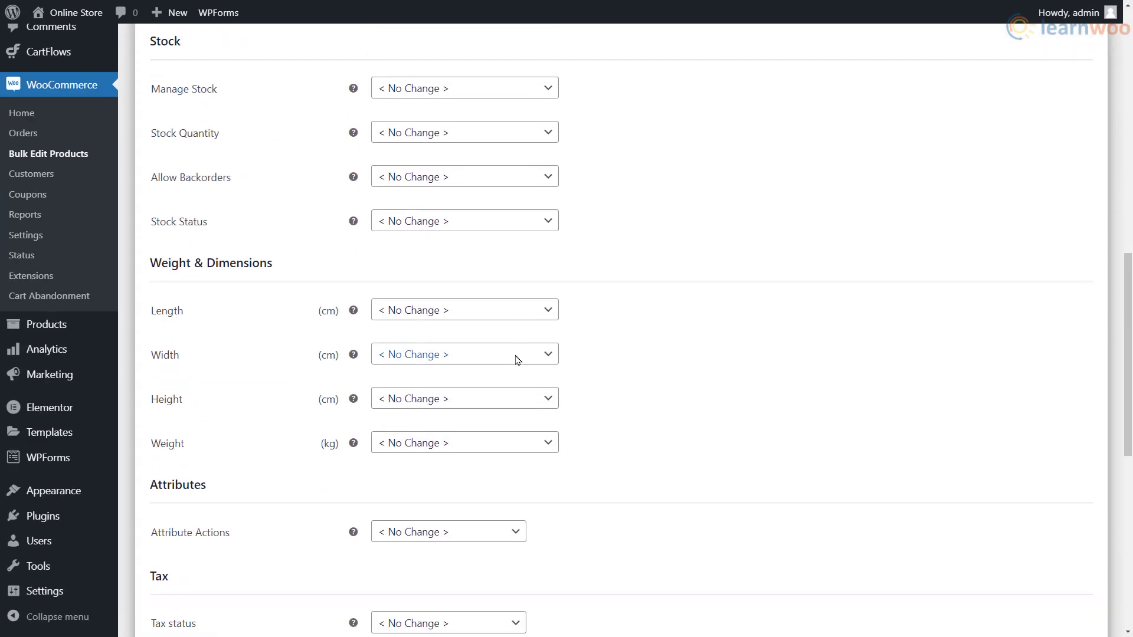
Enable Create Variations with regular price 25 and run the bulk update now
scroll("down", 3)
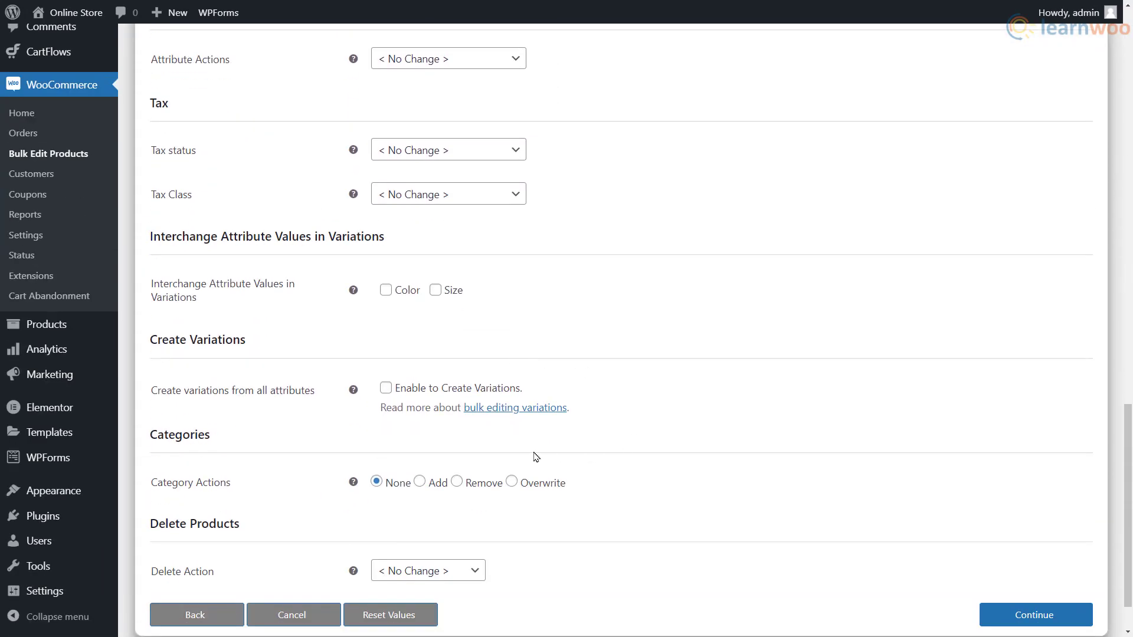
left_click(384, 387)
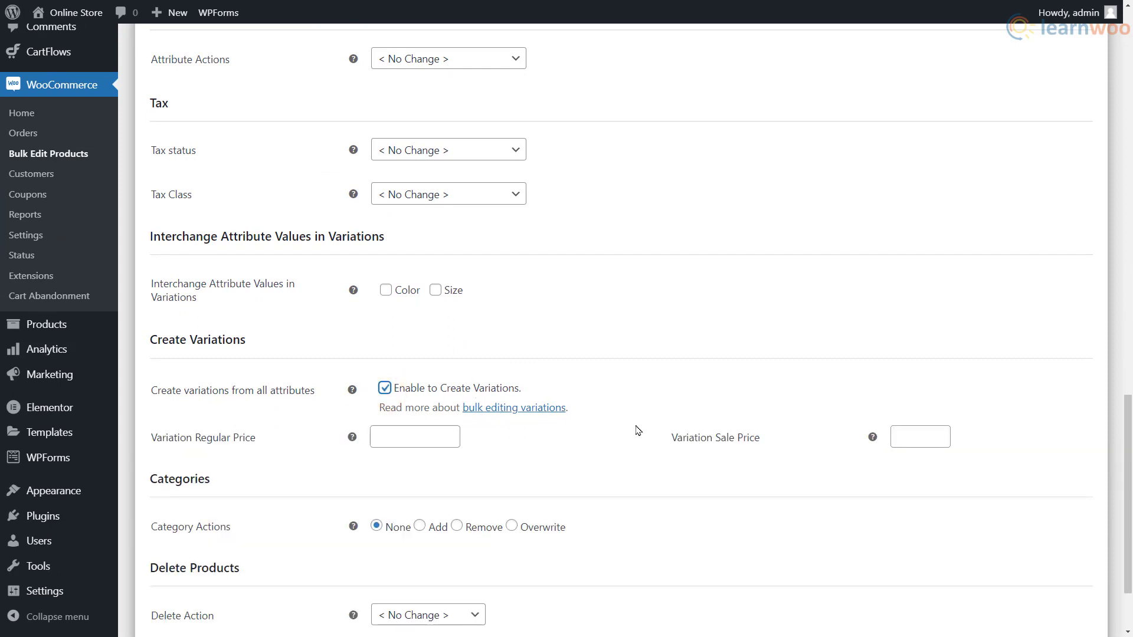
type("0")
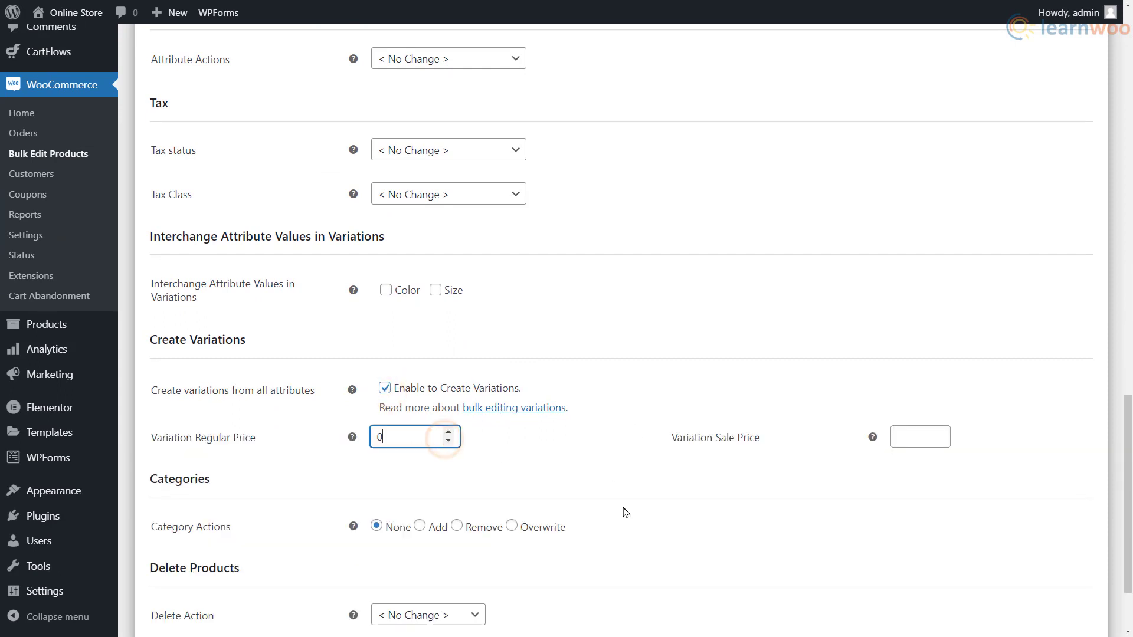
type("25")
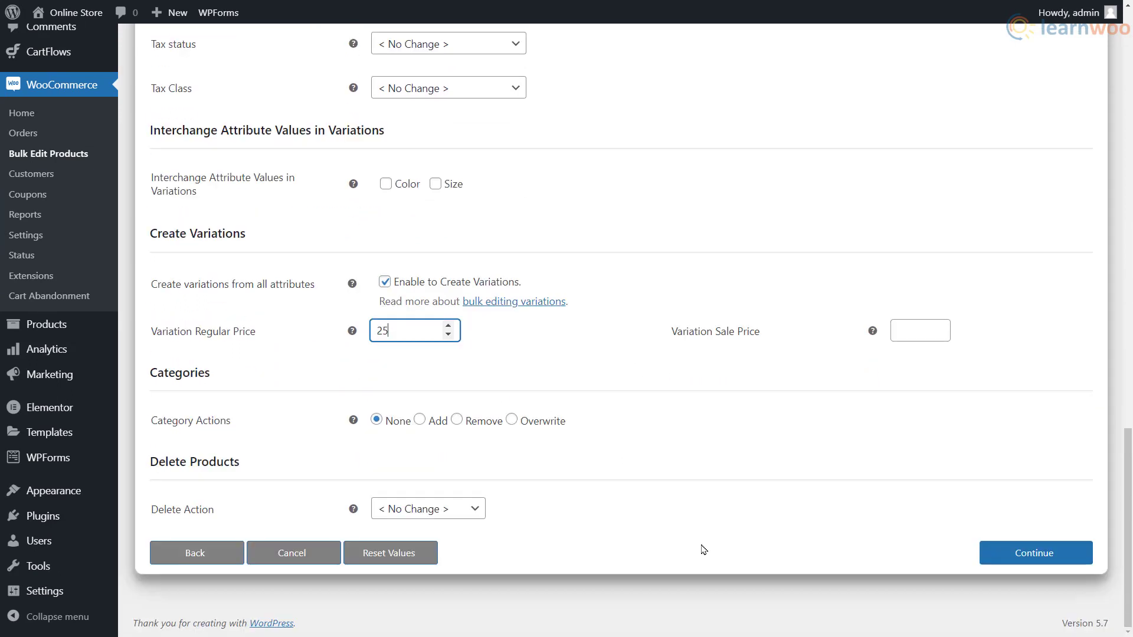
left_click(1035, 552)
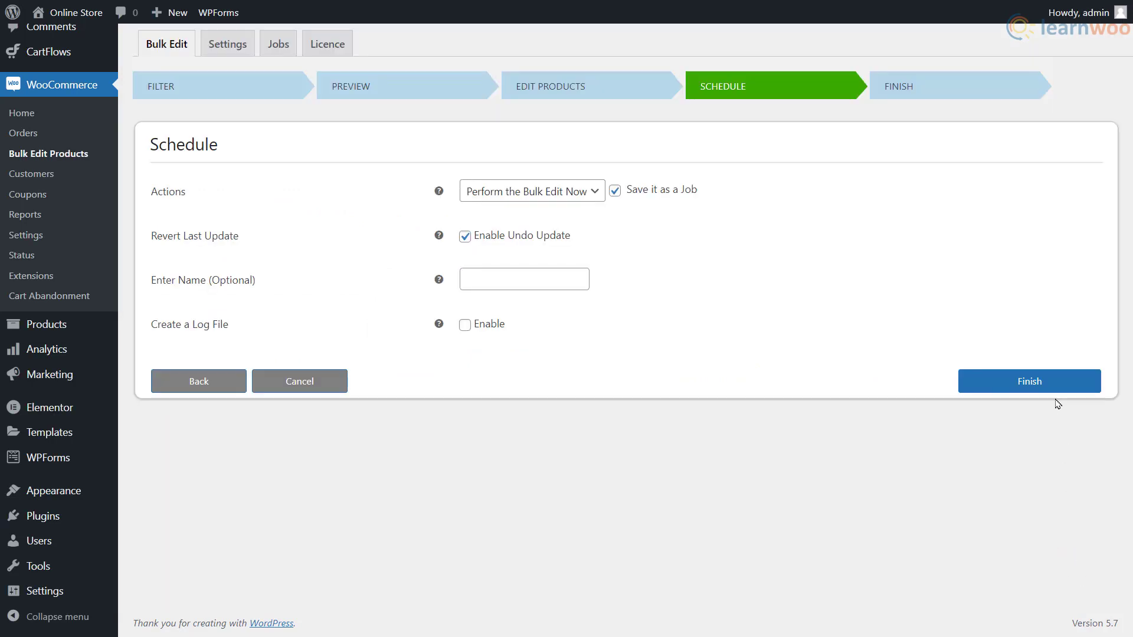
left_click(1029, 382)
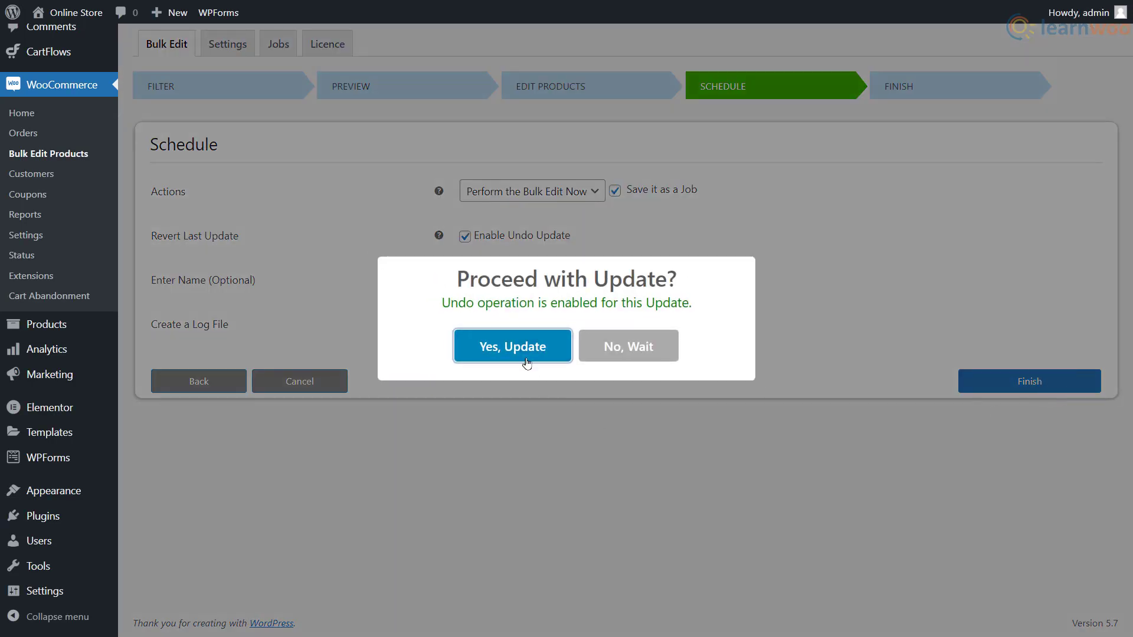
left_click(512, 345)
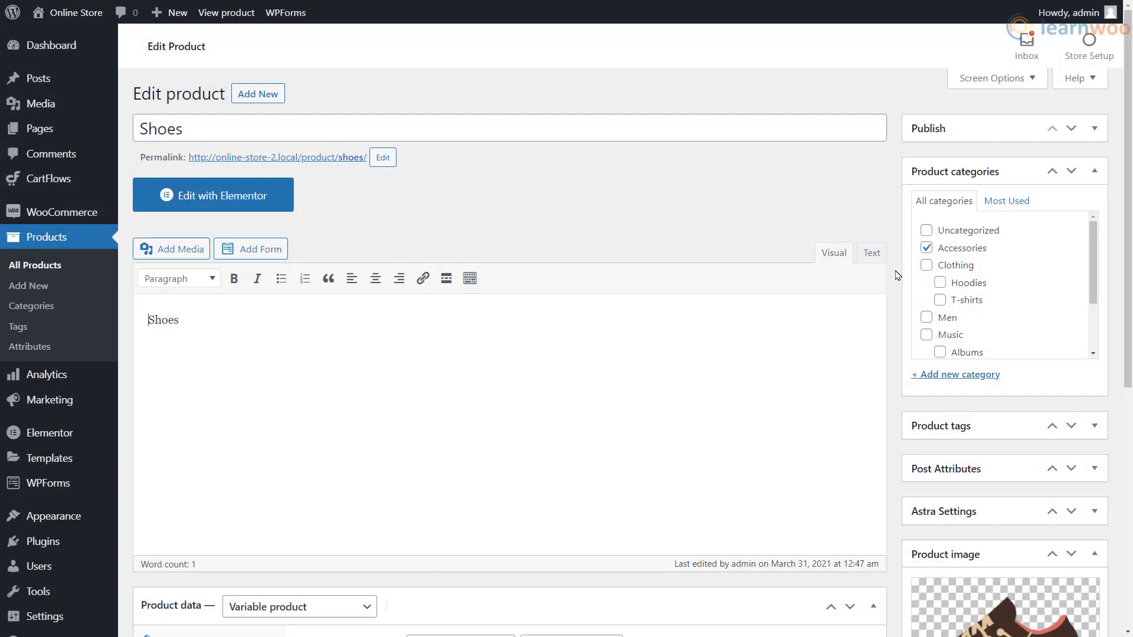
Scroll down the Shoes Edit Product page
scroll("down", 3)
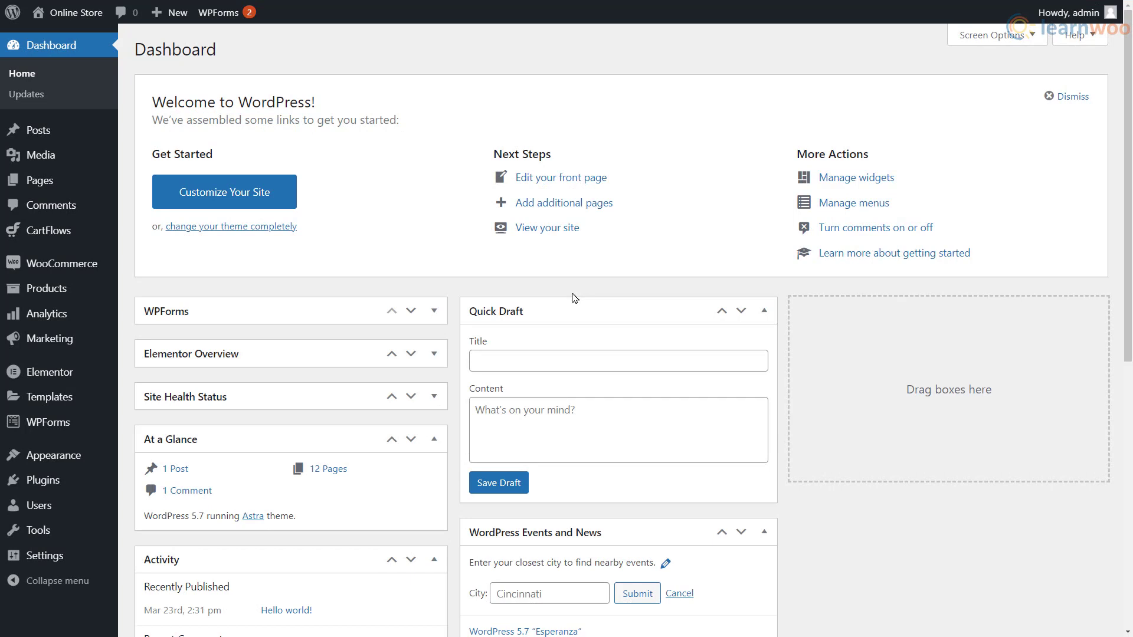
mouse_move(61, 263)
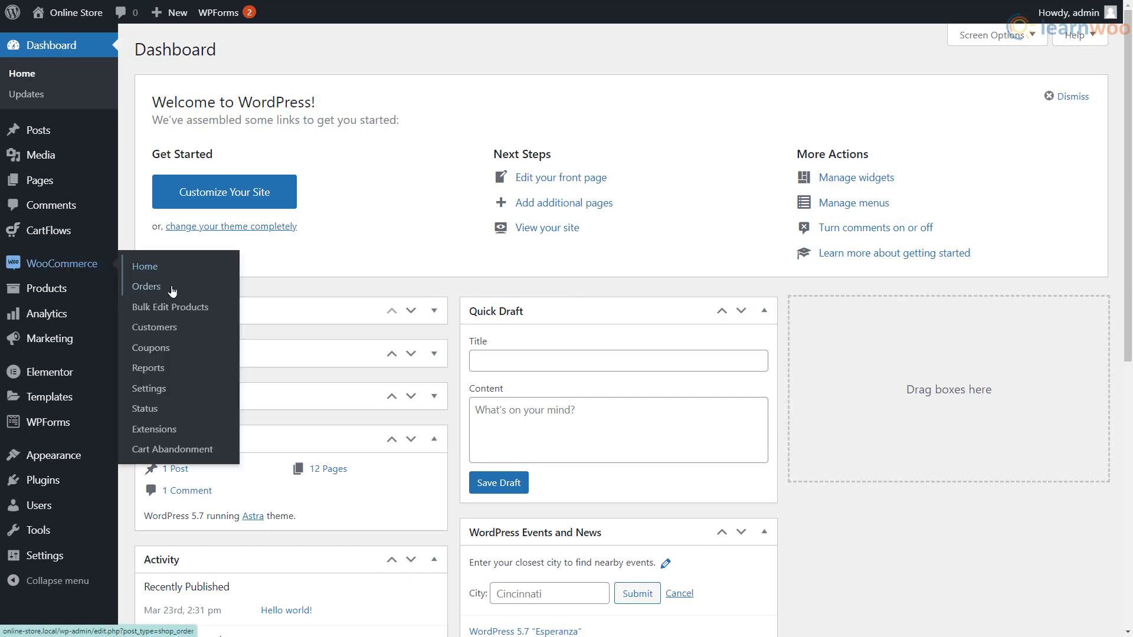
Filter Bulk Edit Products to the Variable (Variation) product type
left_click(170, 307)
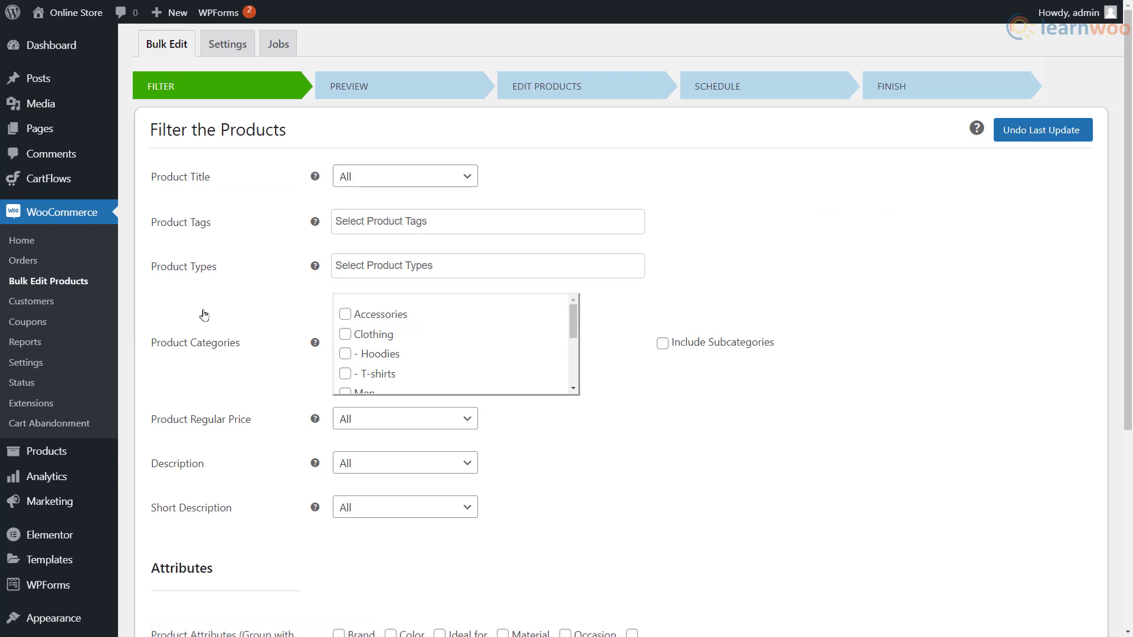
left_click(488, 265)
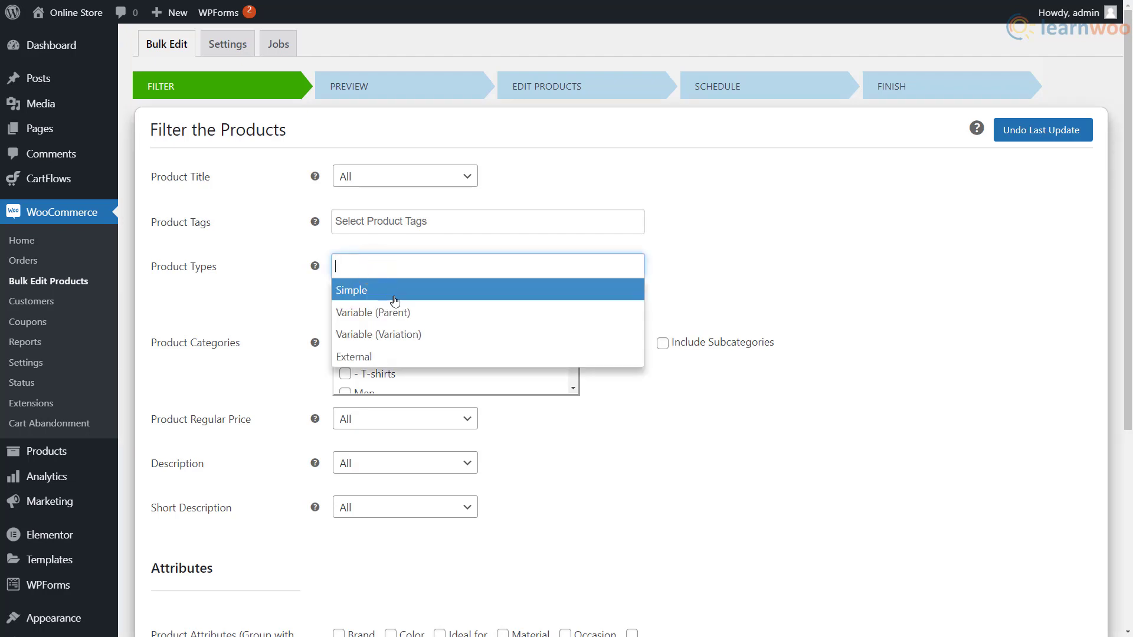
left_click(378, 334)
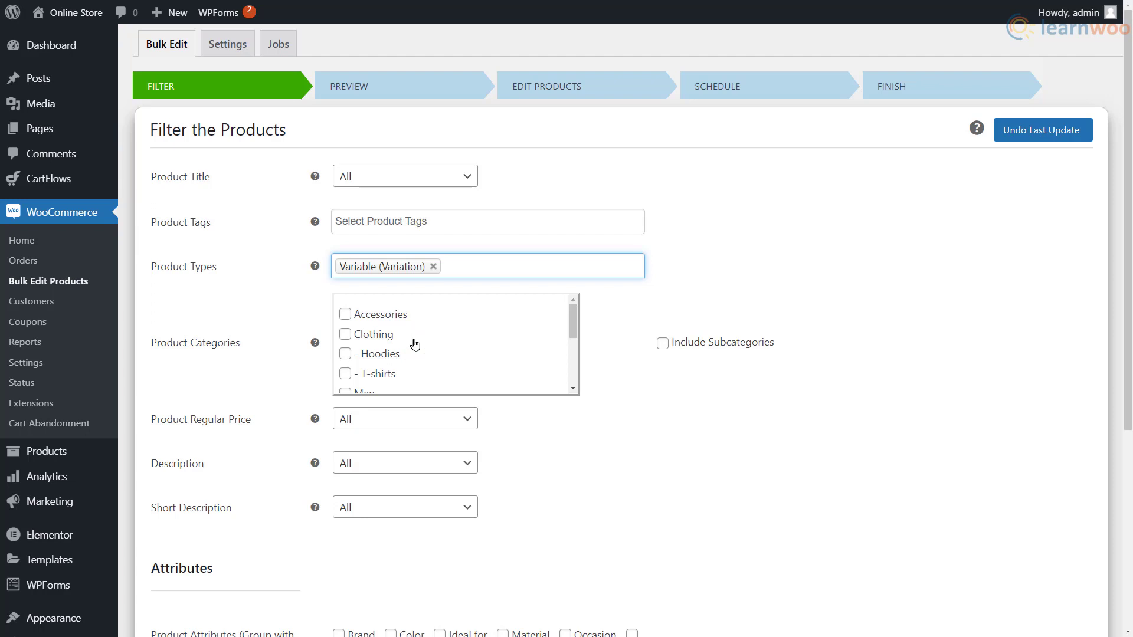
scroll("down", 3)
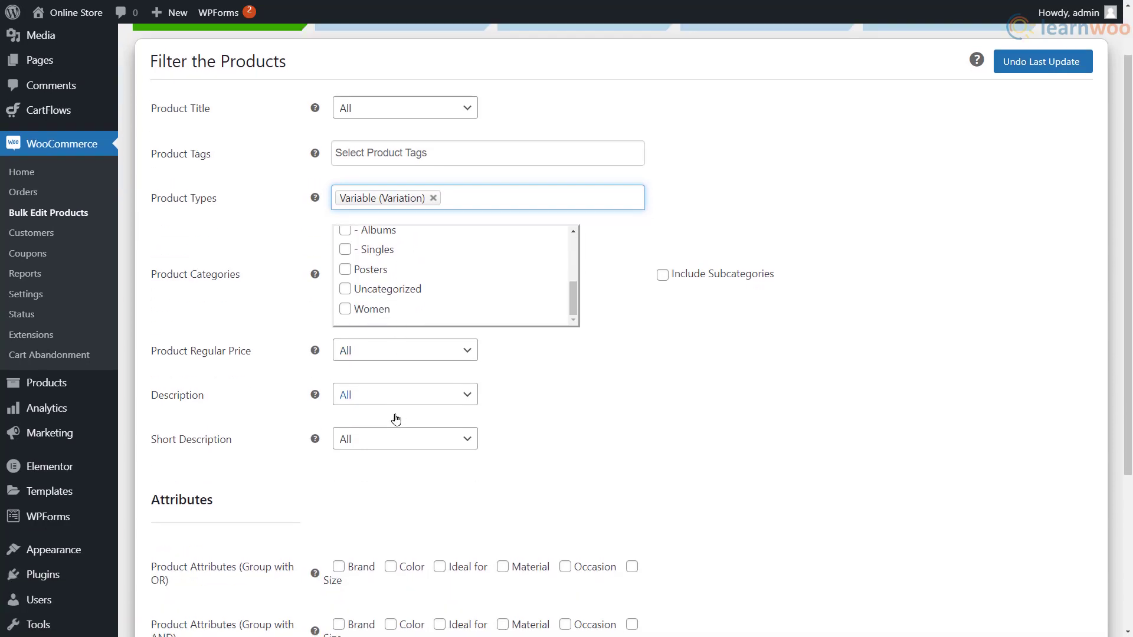
scroll("down", 3)
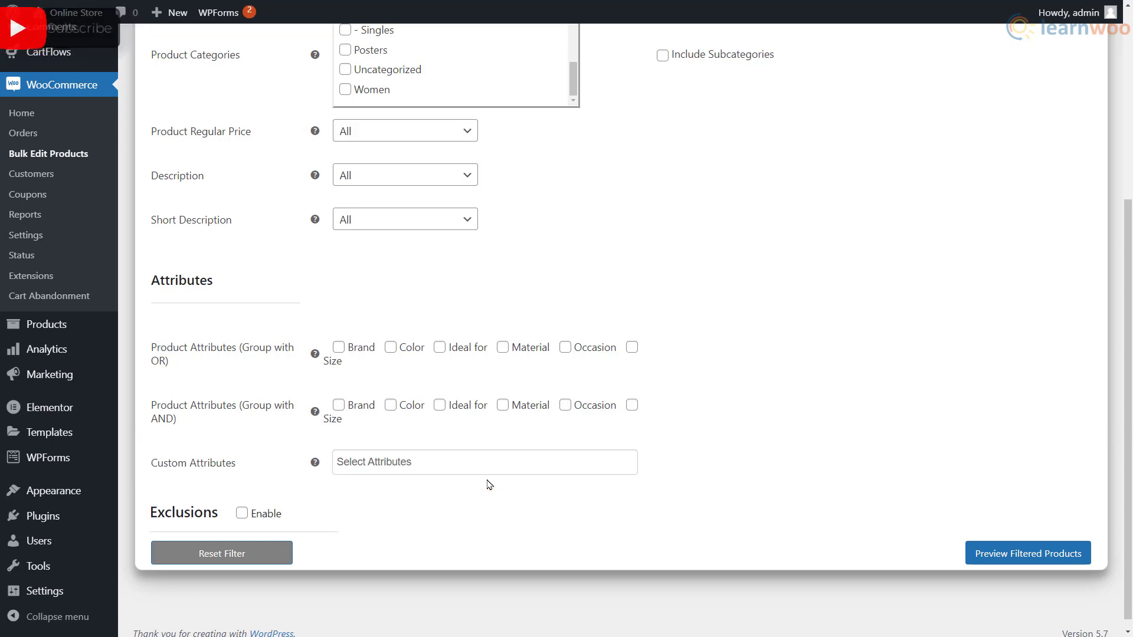
Preview the filtered products, keep the nine polo shirt variations checked and confirm proceeding with them
left_click(1028, 552)
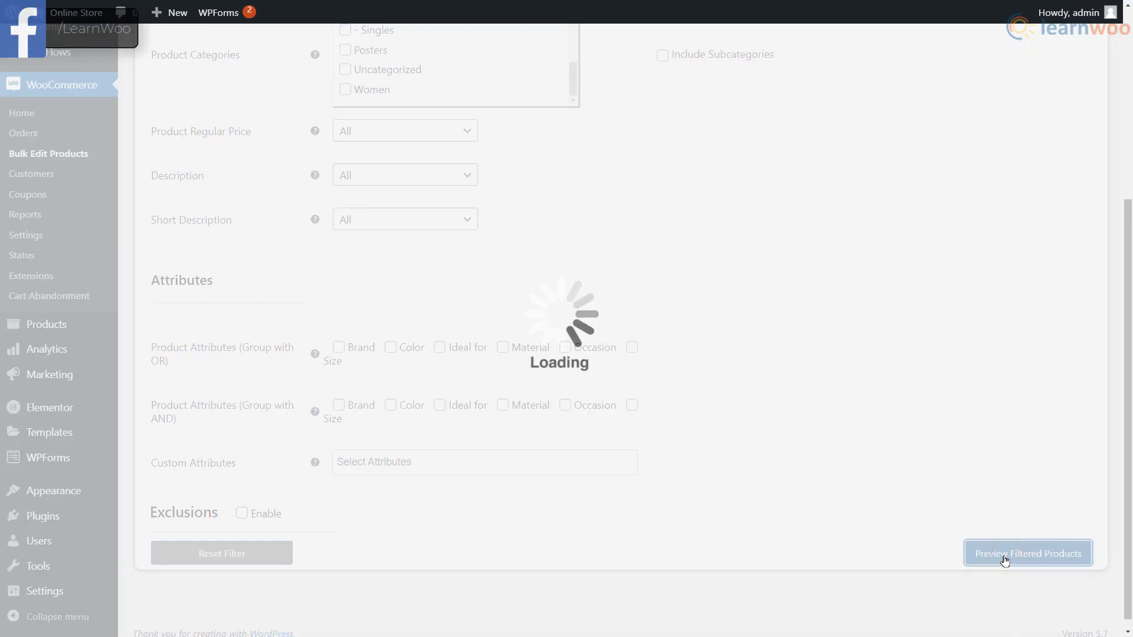
left_click(1027, 553)
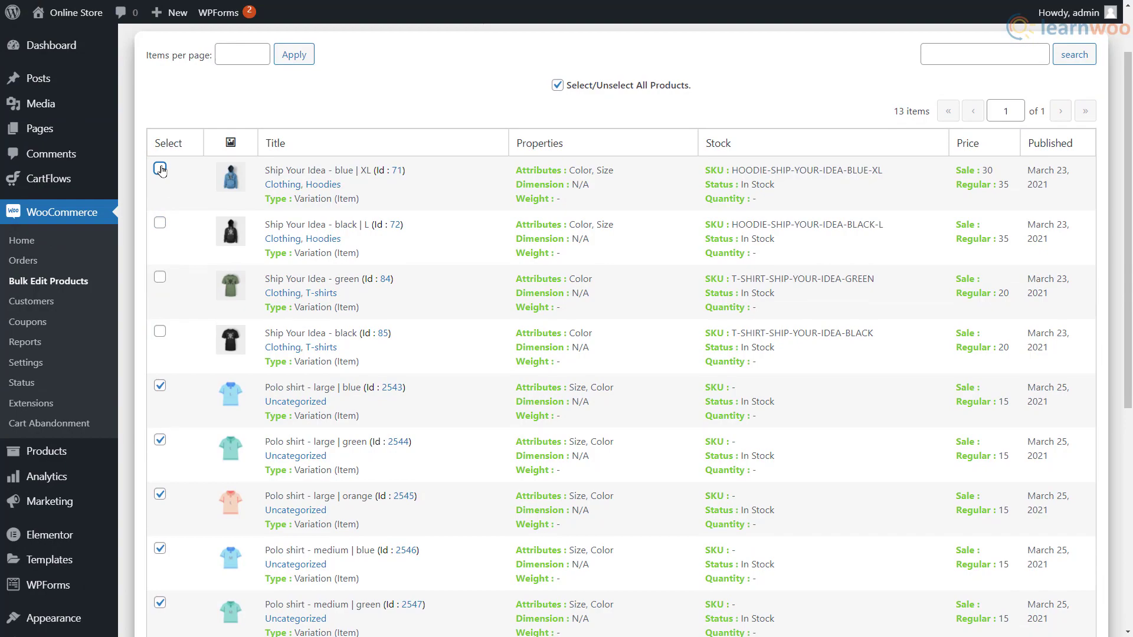
scroll("down", 3)
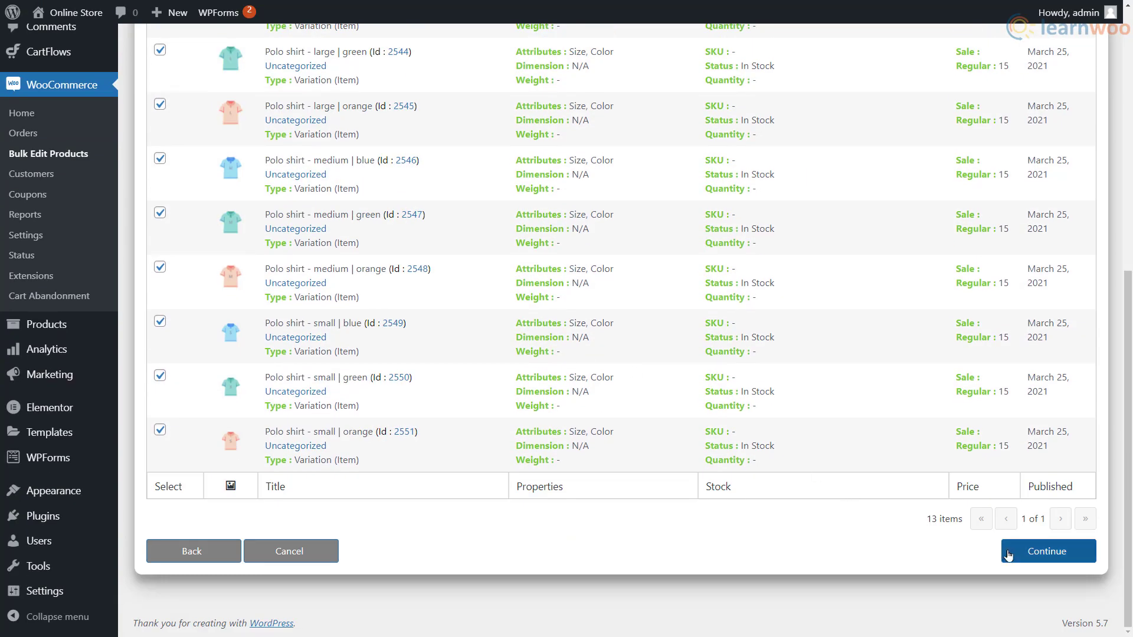
left_click(1048, 551)
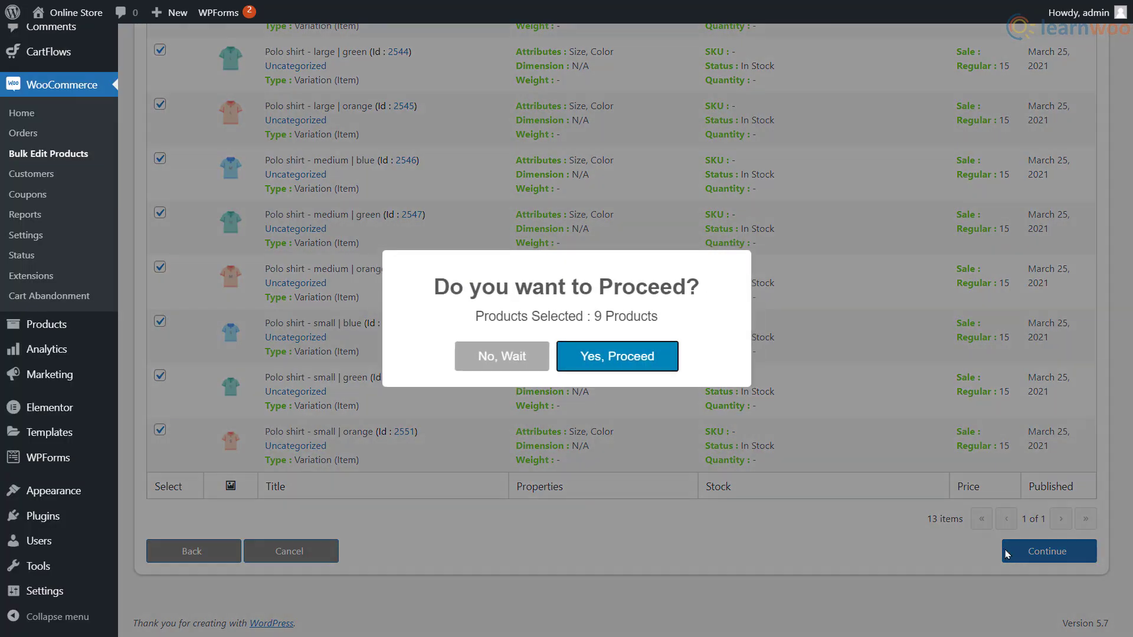
left_click(617, 357)
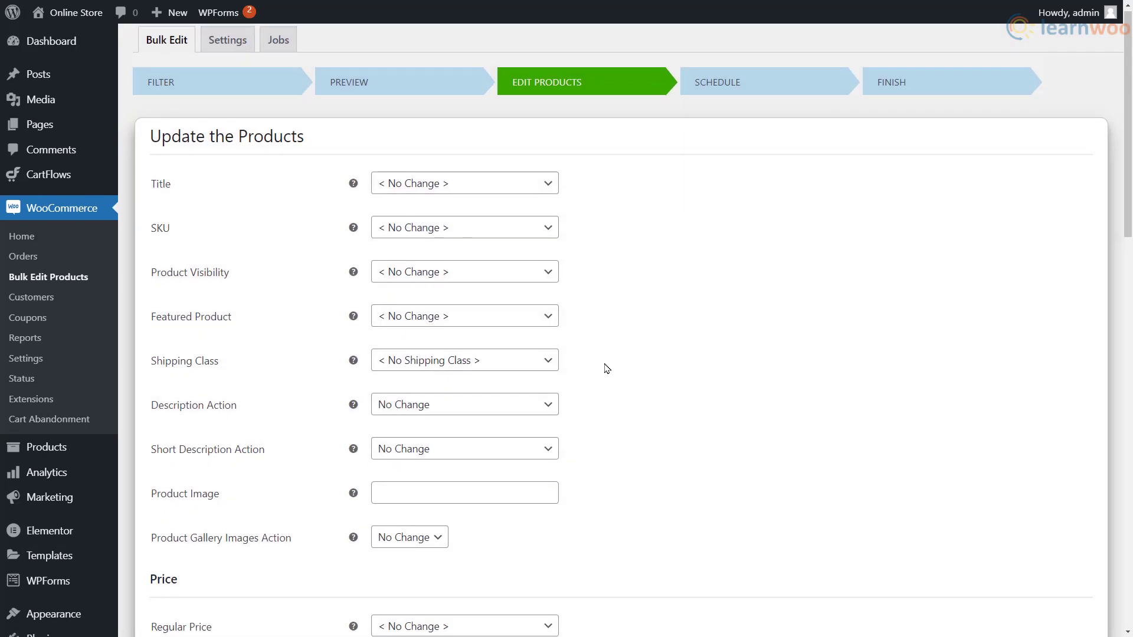
Advance to the scheduling step and finish with Perform the Bulk Edit Now
scroll("down", 3)
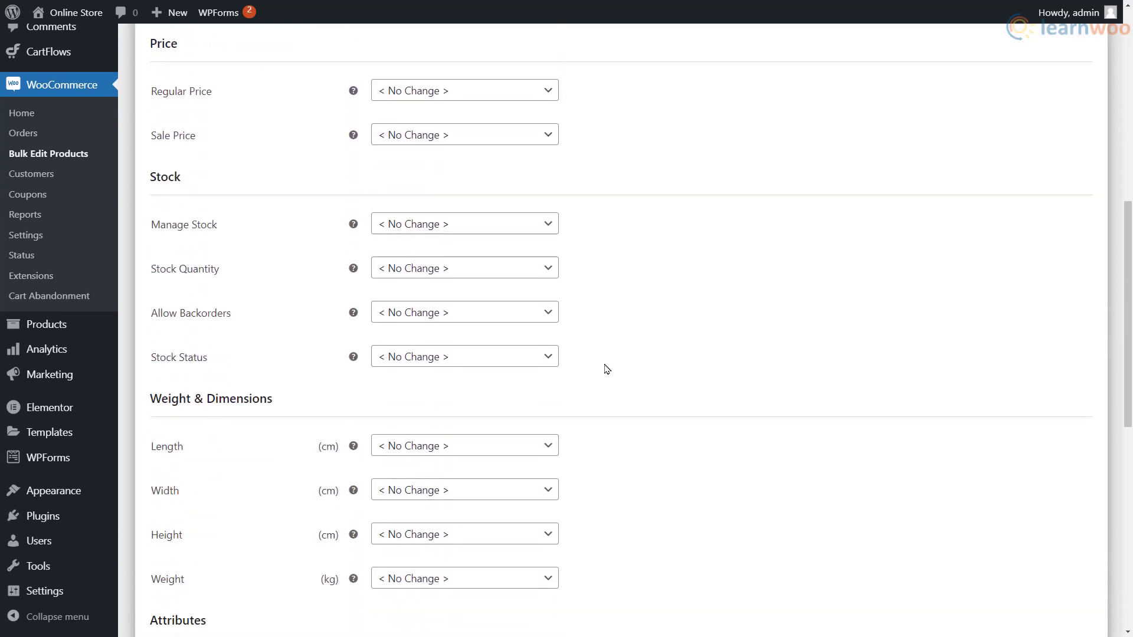
scroll("down", 3)
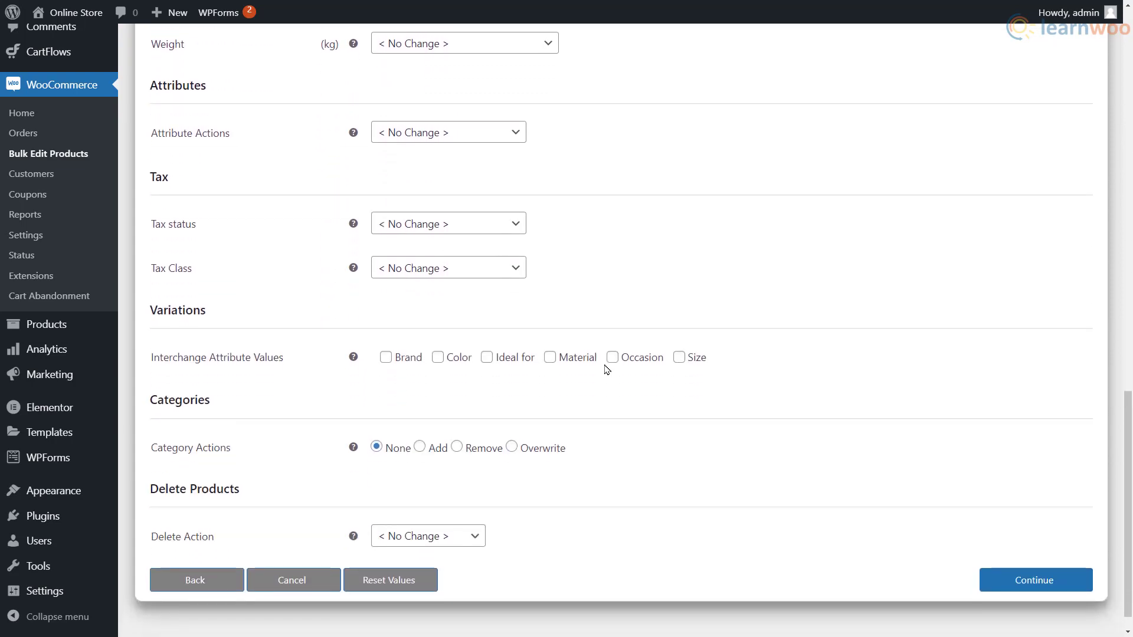
scroll("down", 3)
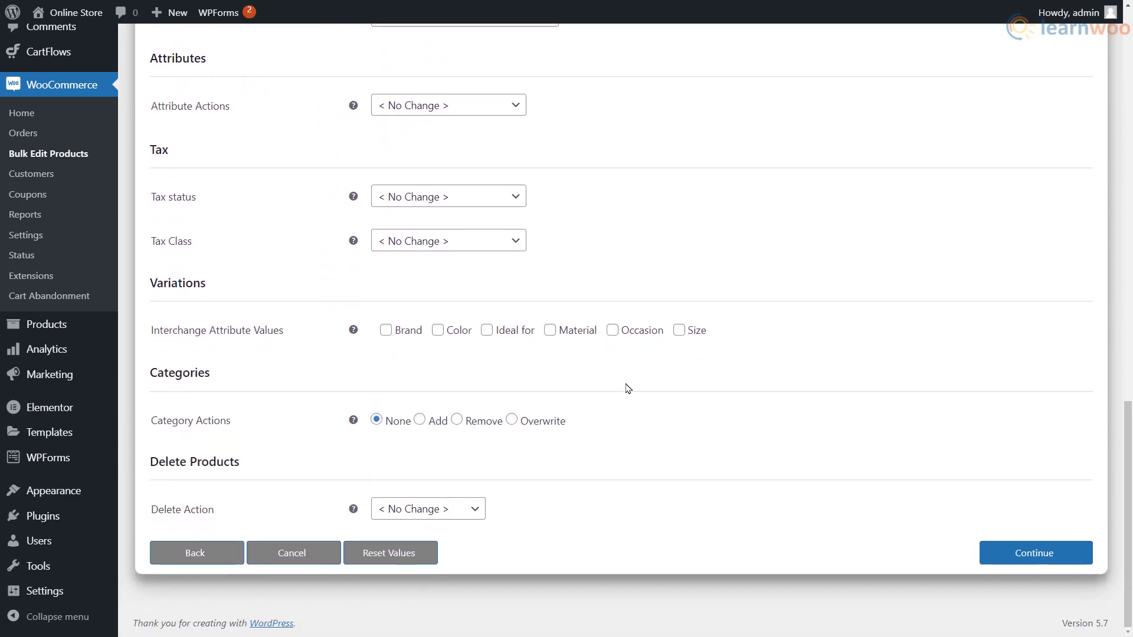
left_click(1035, 552)
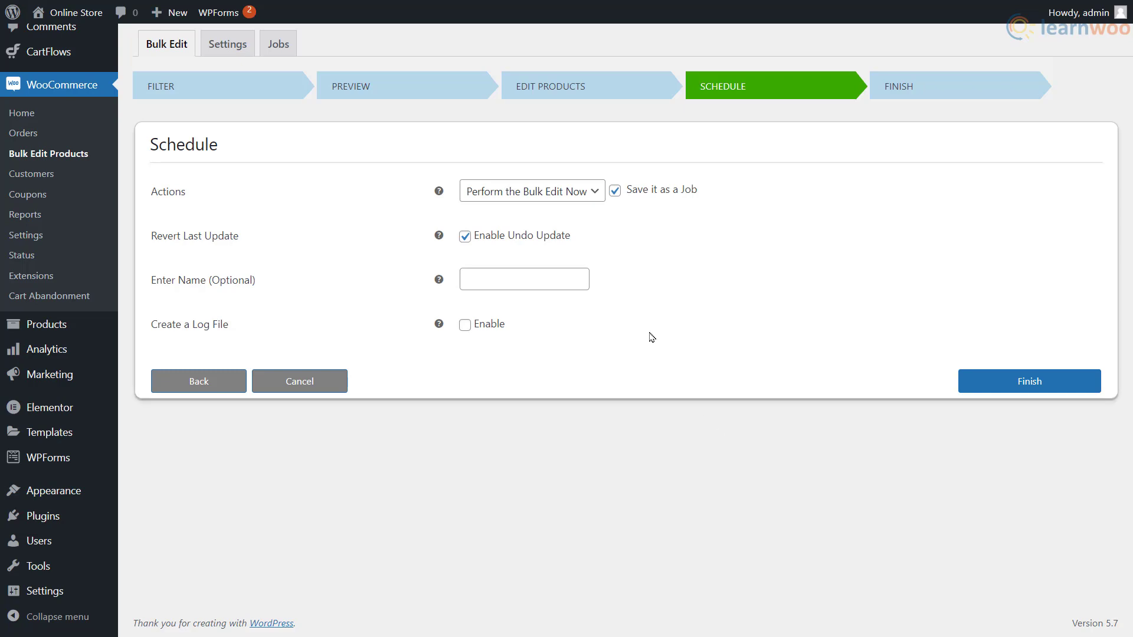
left_click(531, 191)
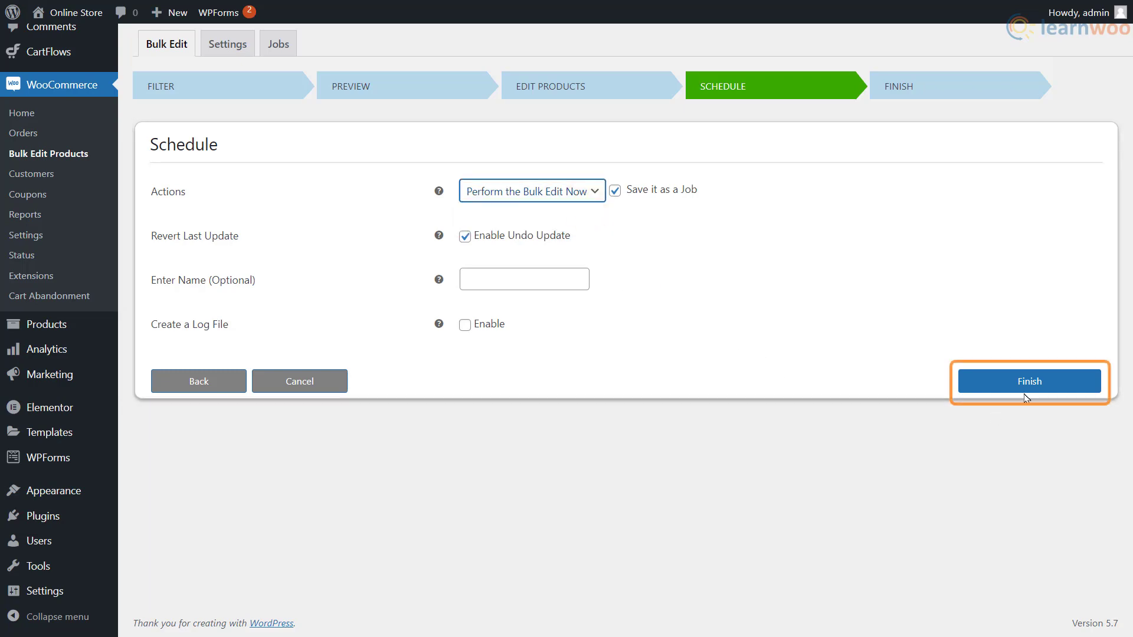
left_click(1029, 381)
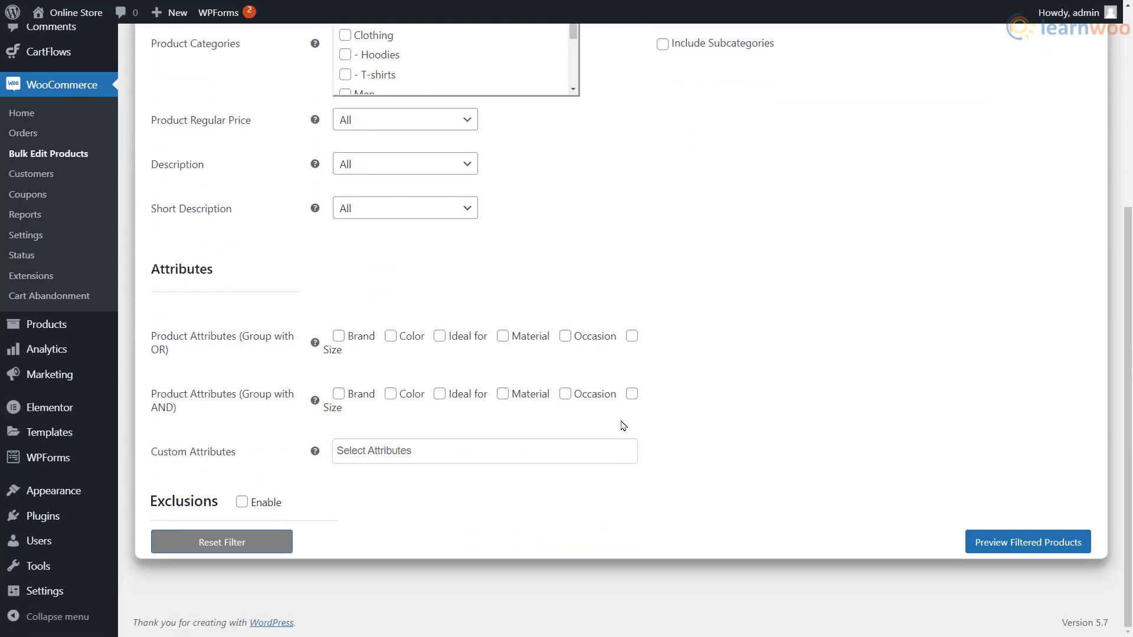
Filter by the Size attribute limited to Large and preview the matching variations
left_click(631, 335)
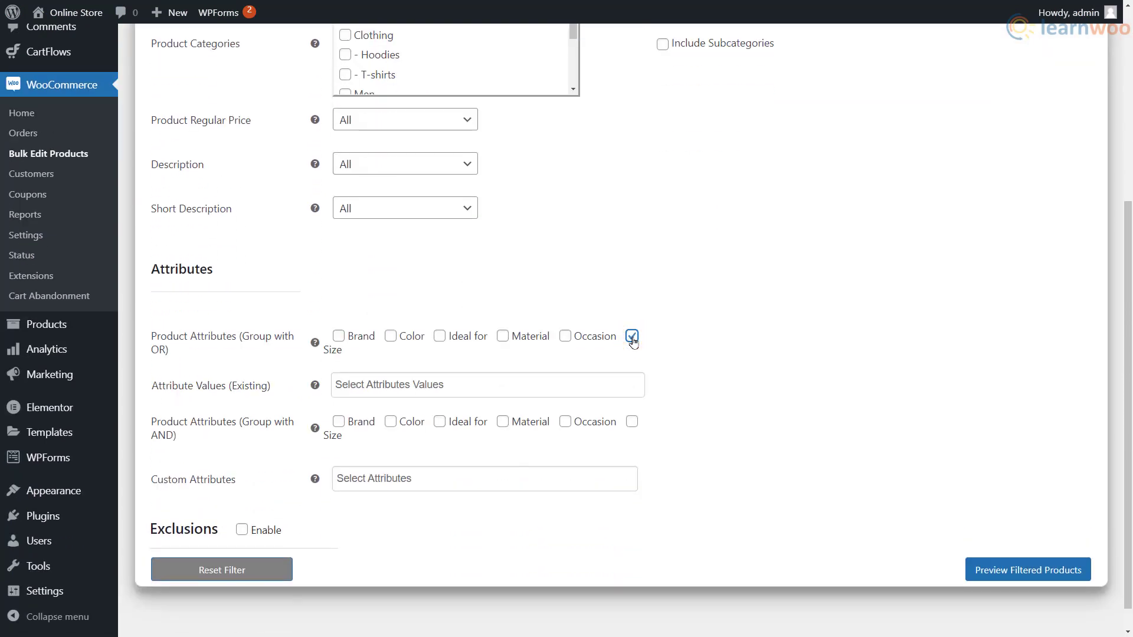
left_click(487, 384)
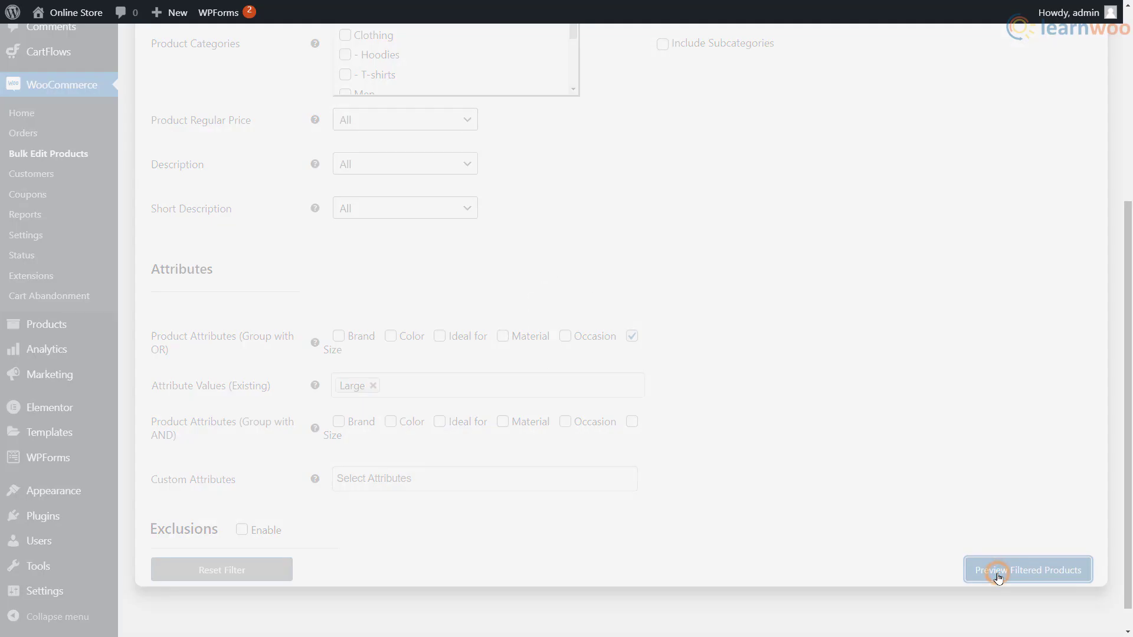
left_click(1027, 570)
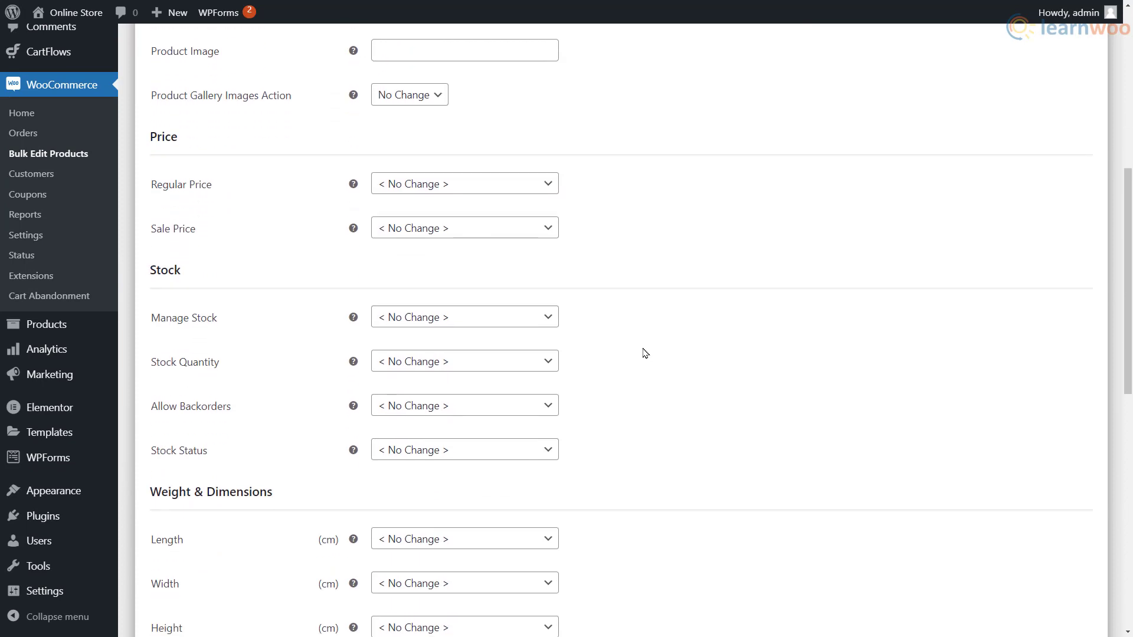
Set Stock Status to Out of Stock and keep the sale price unchanged
left_click(463, 449)
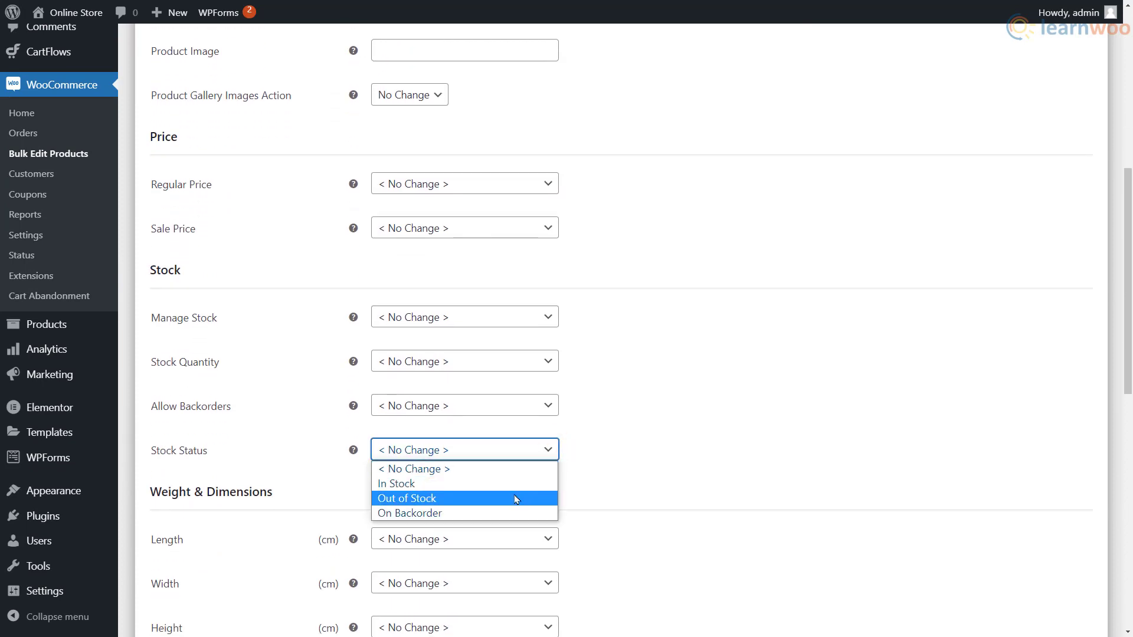
left_click(406, 498)
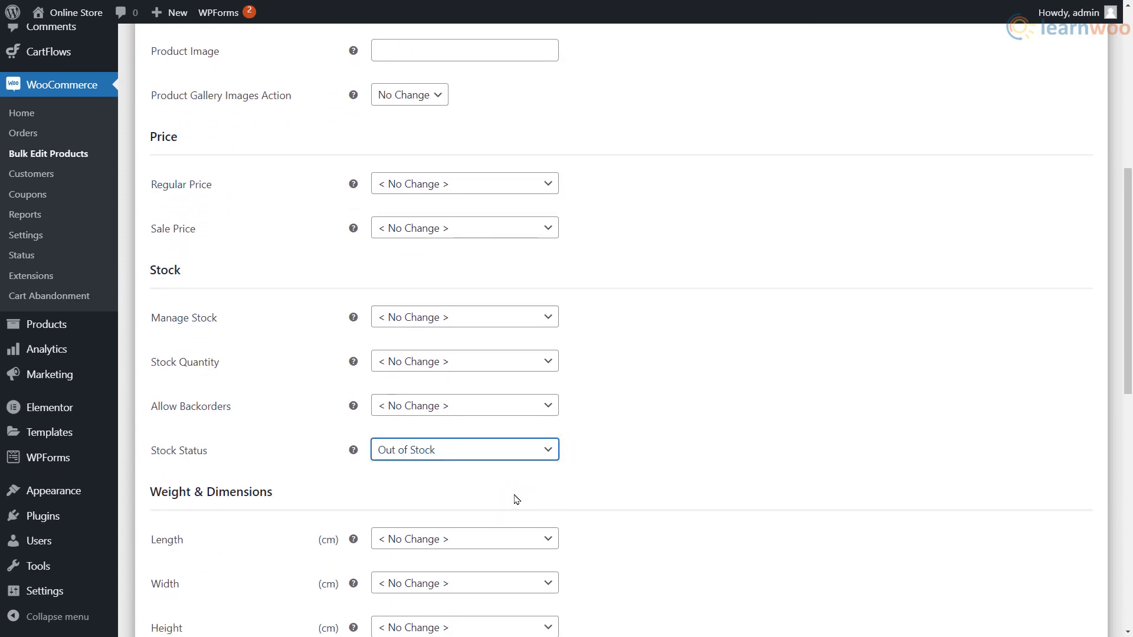
left_click(465, 459)
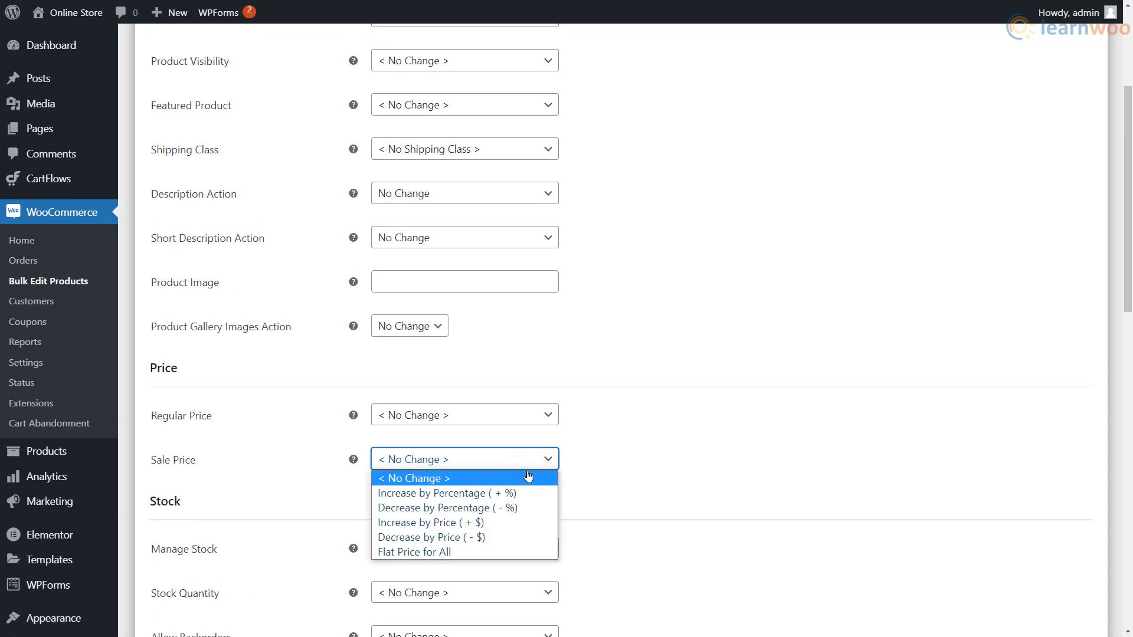
left_click(446, 493)
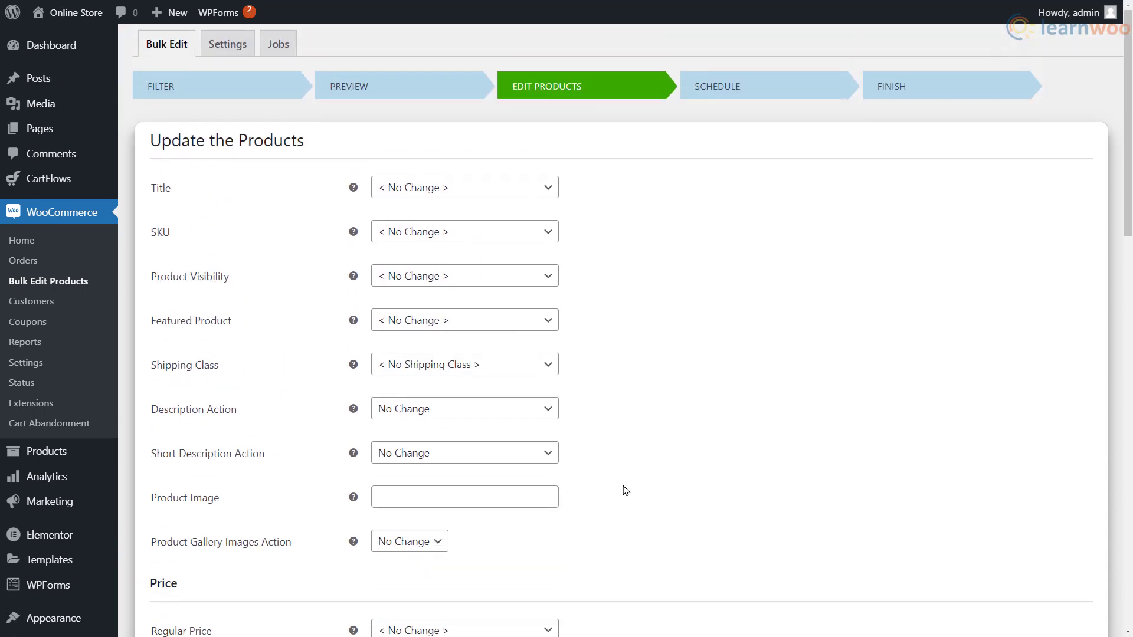
Back on the filter step, filter by a Size value and choose Interchange Attribute Values for Size
left_click(464, 277)
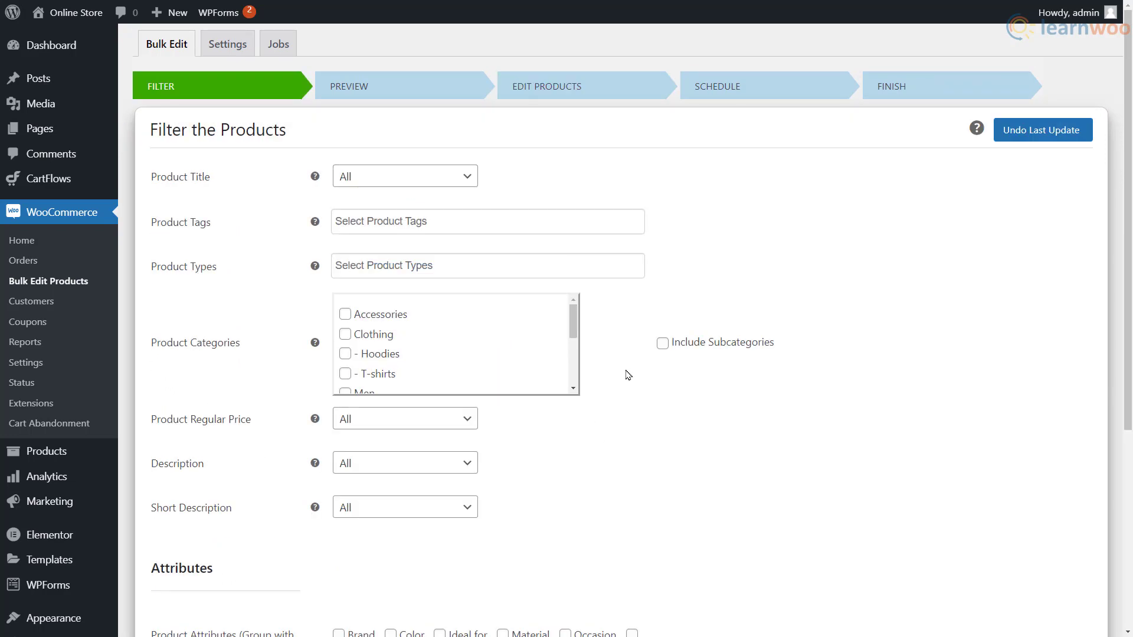
scroll("down", 3)
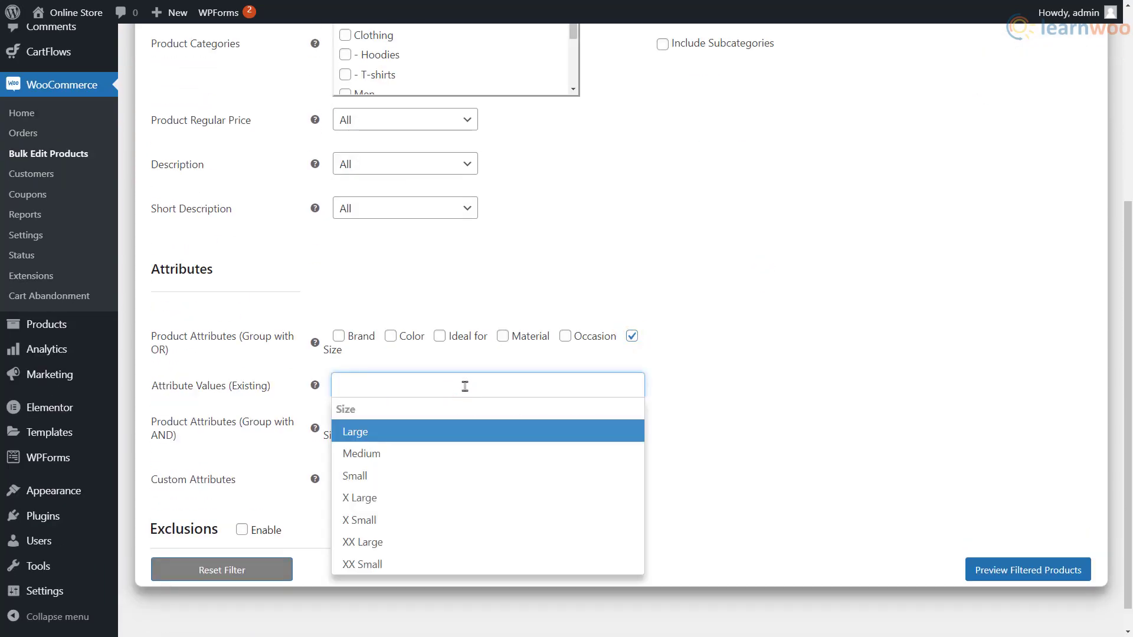
left_click(354, 475)
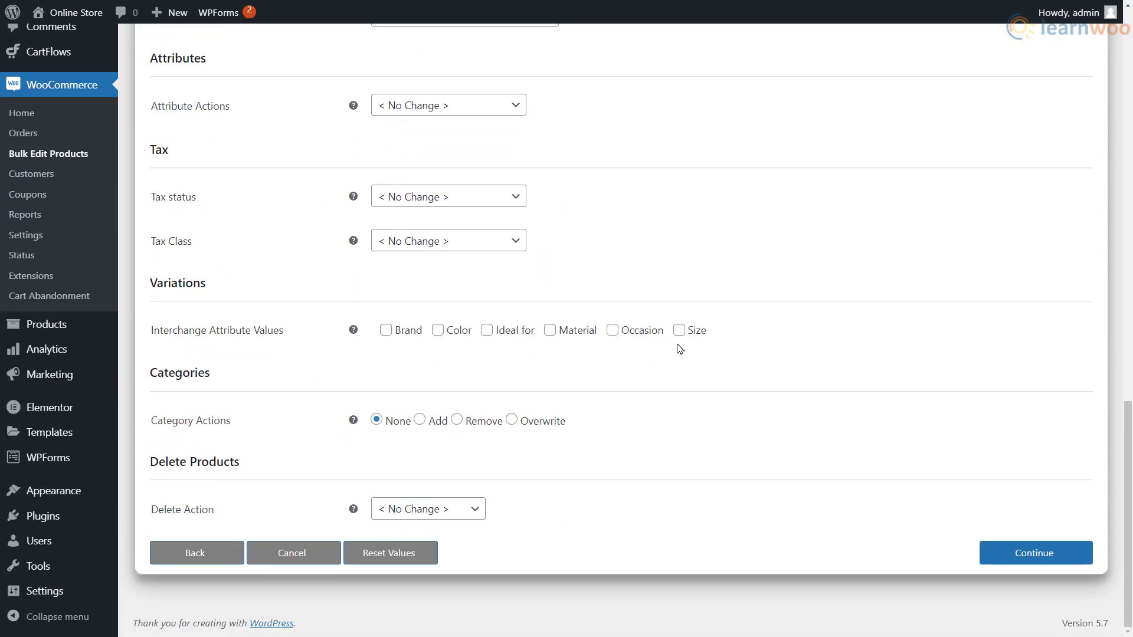
left_click(678, 330)
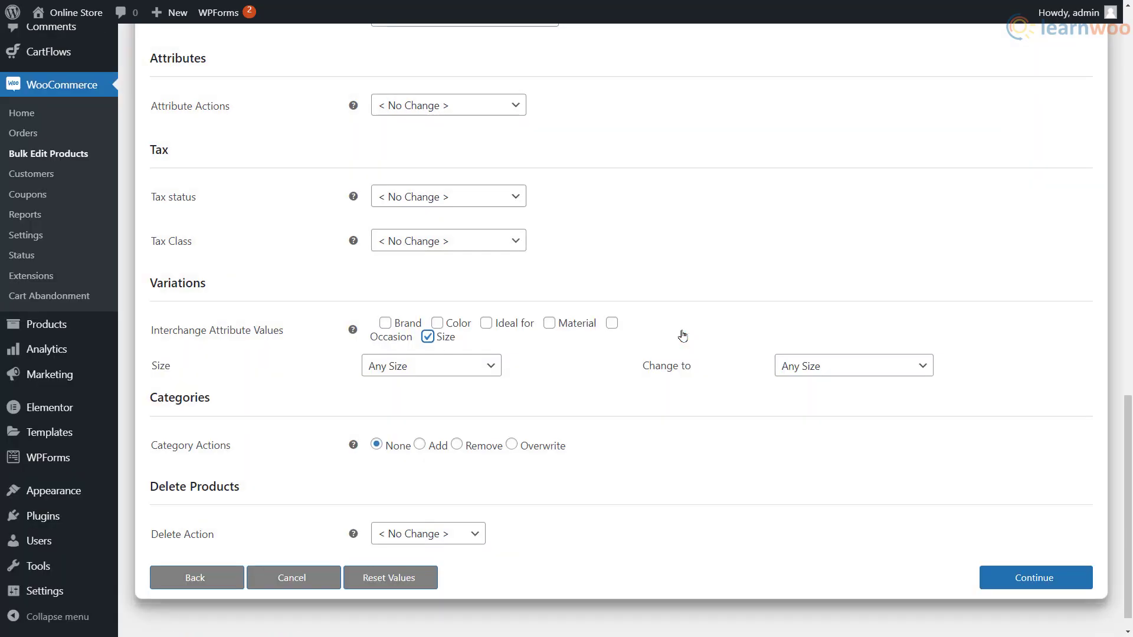
Set Small as the size to replace, pick its Change-to size, and bring up the All Products list
left_click(431, 366)
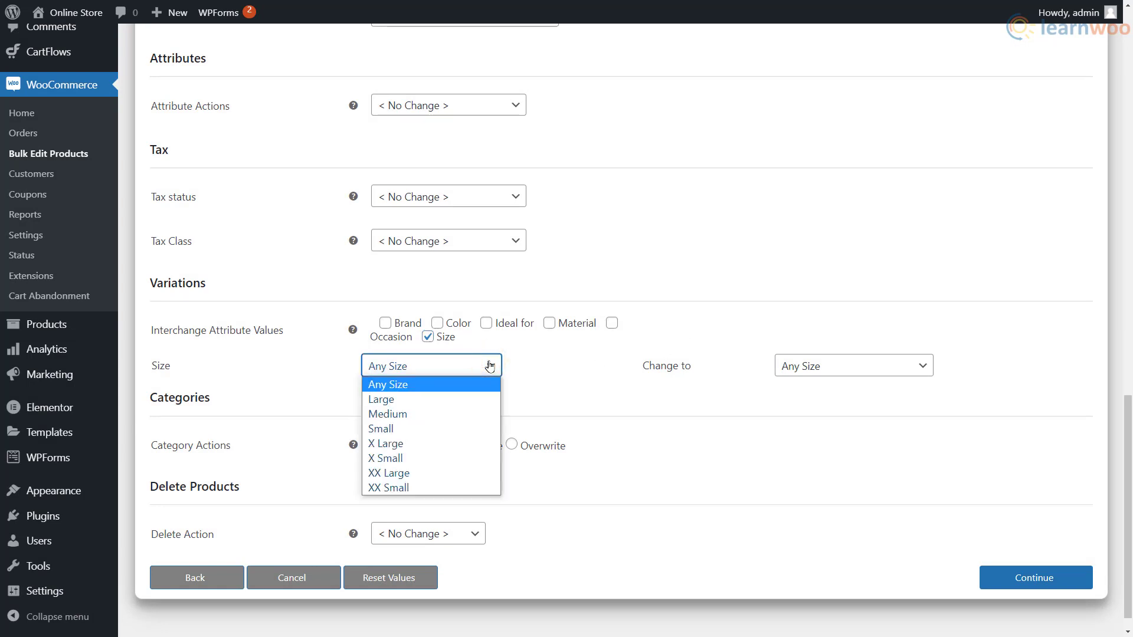
left_click(380, 428)
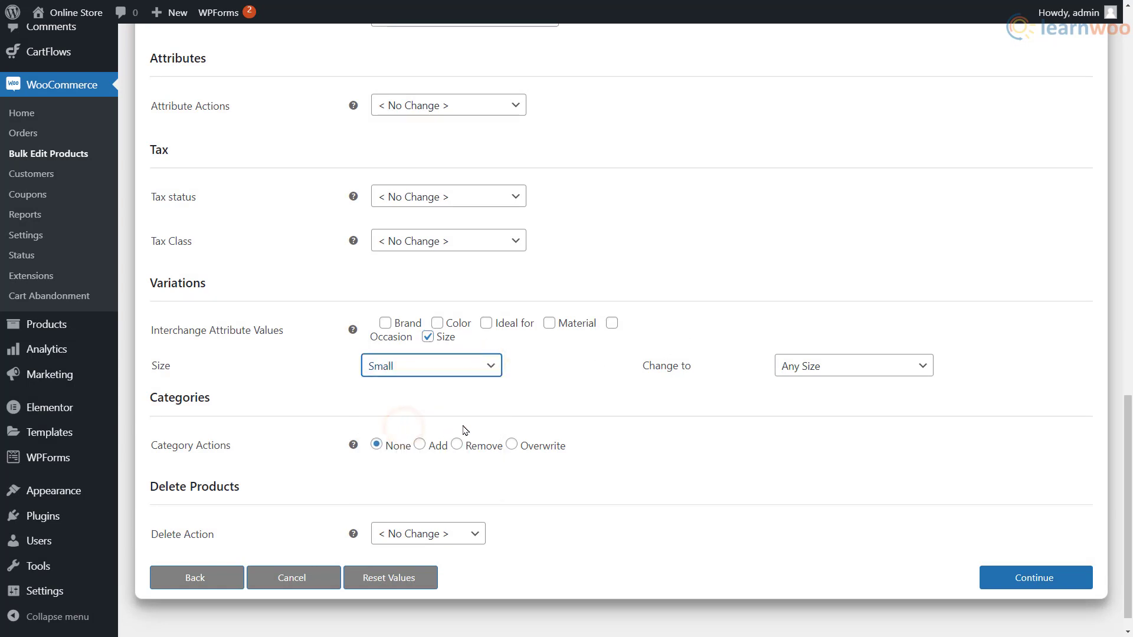
left_click(853, 366)
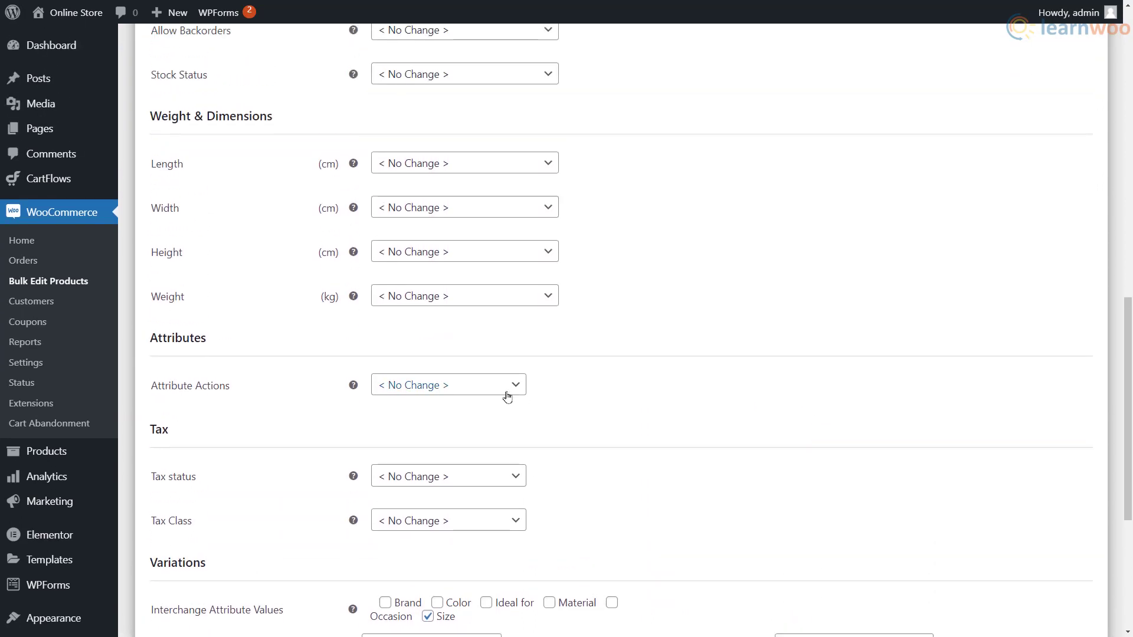
left_click(448, 385)
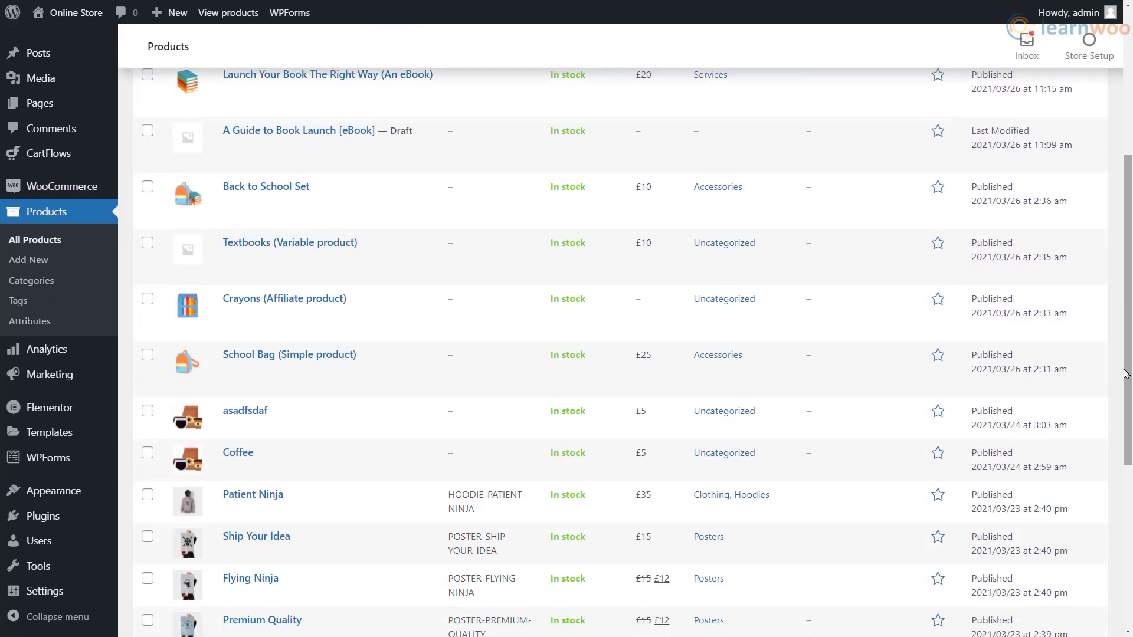
scroll("down", 3)
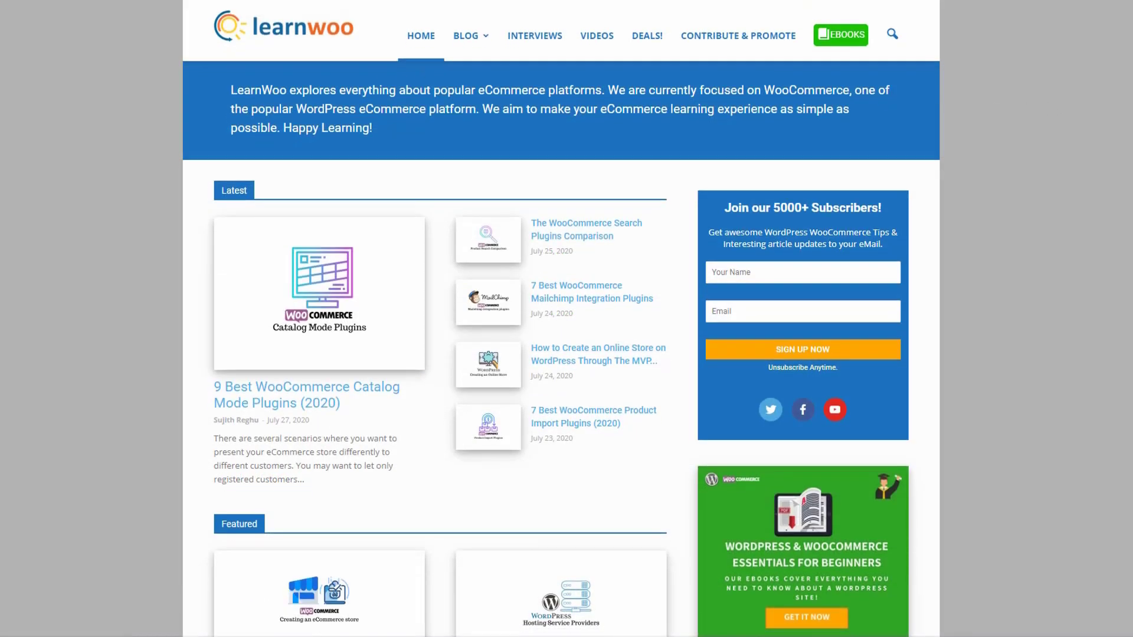
scroll("down", 3)
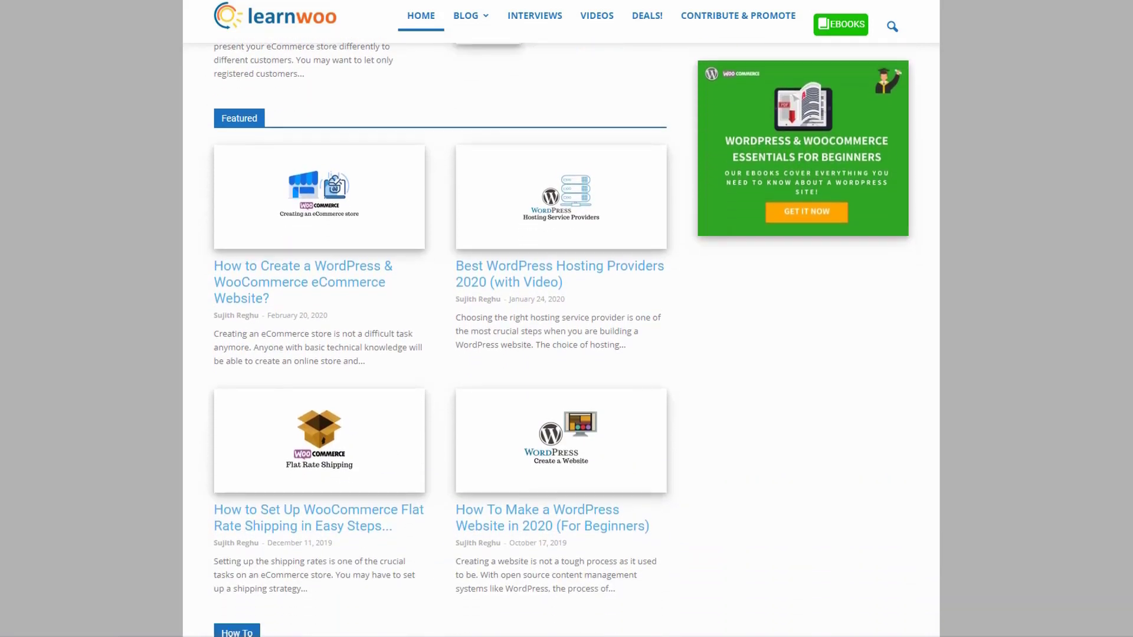
scroll("down", 3)
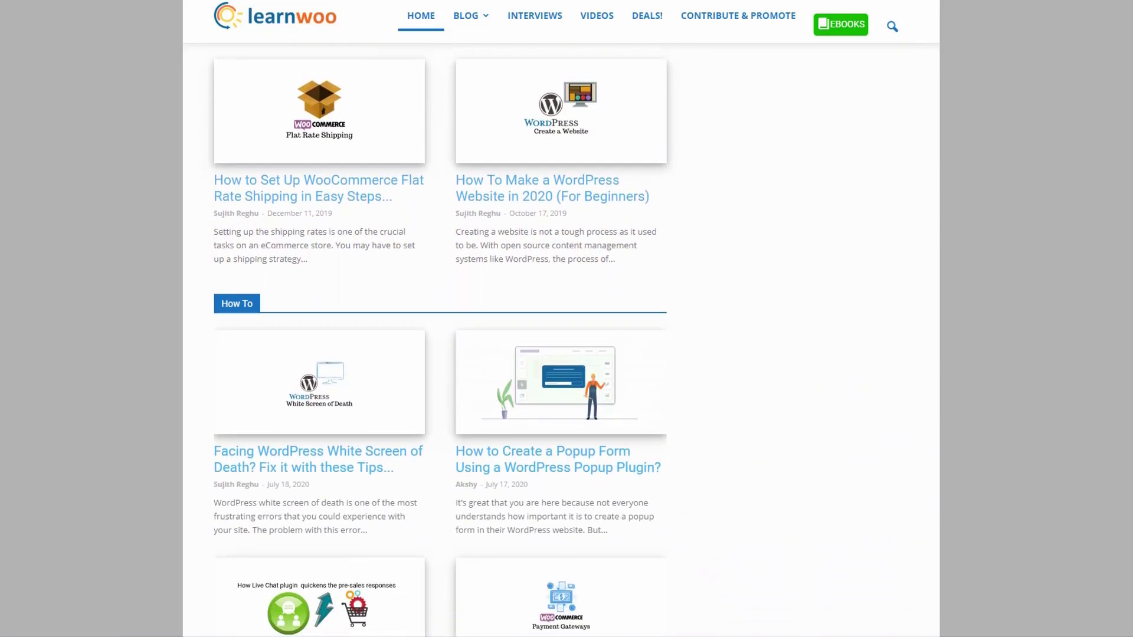
scroll("down", 3)
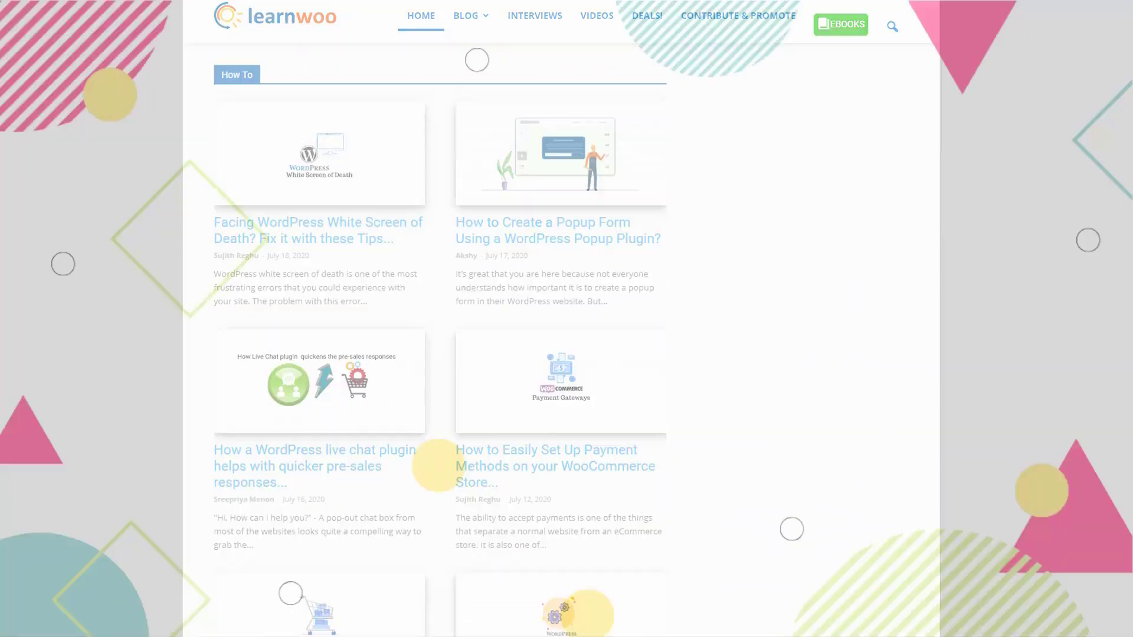